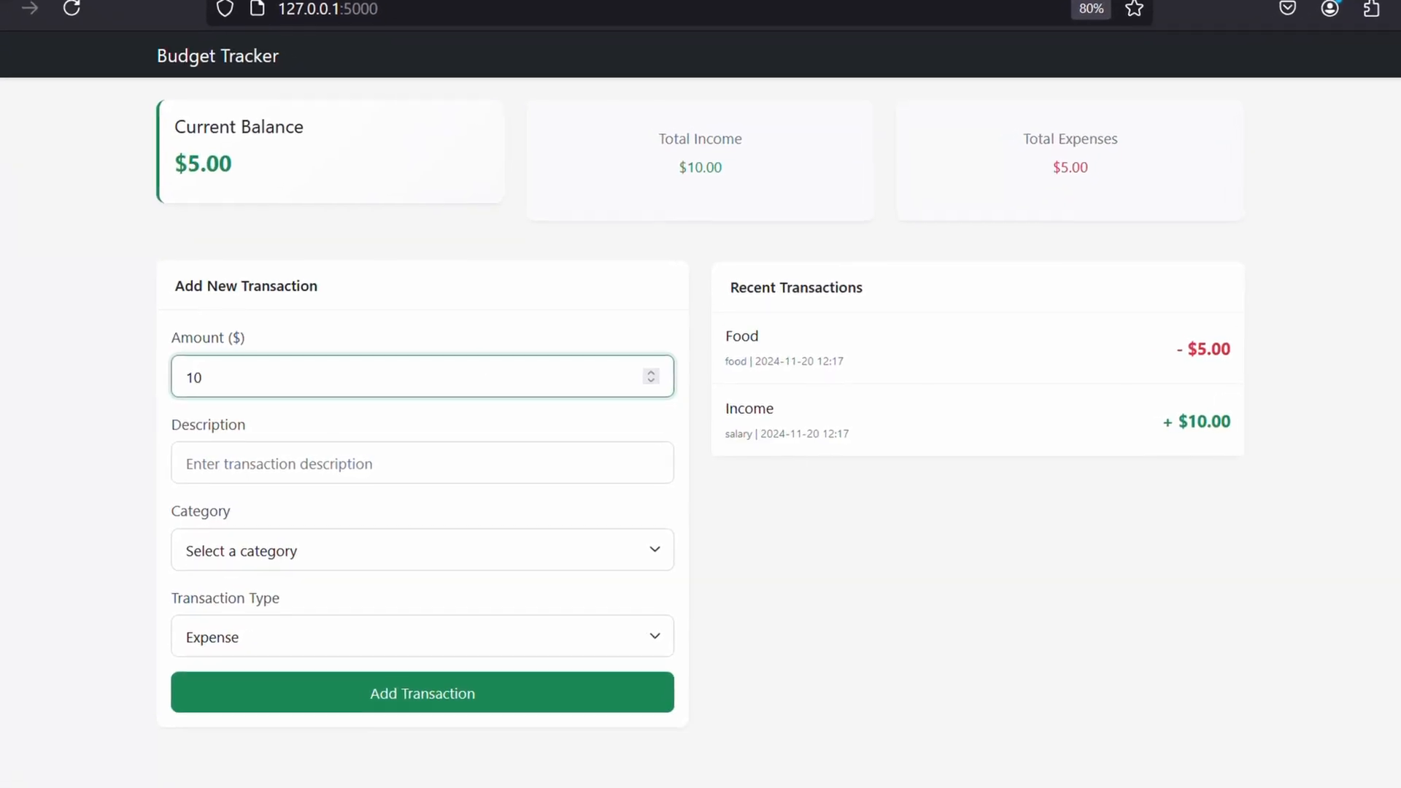
Step: Describe the $10 transaction as 'Income' and choose the Salary category
{"action": "type", "text": "Income"}
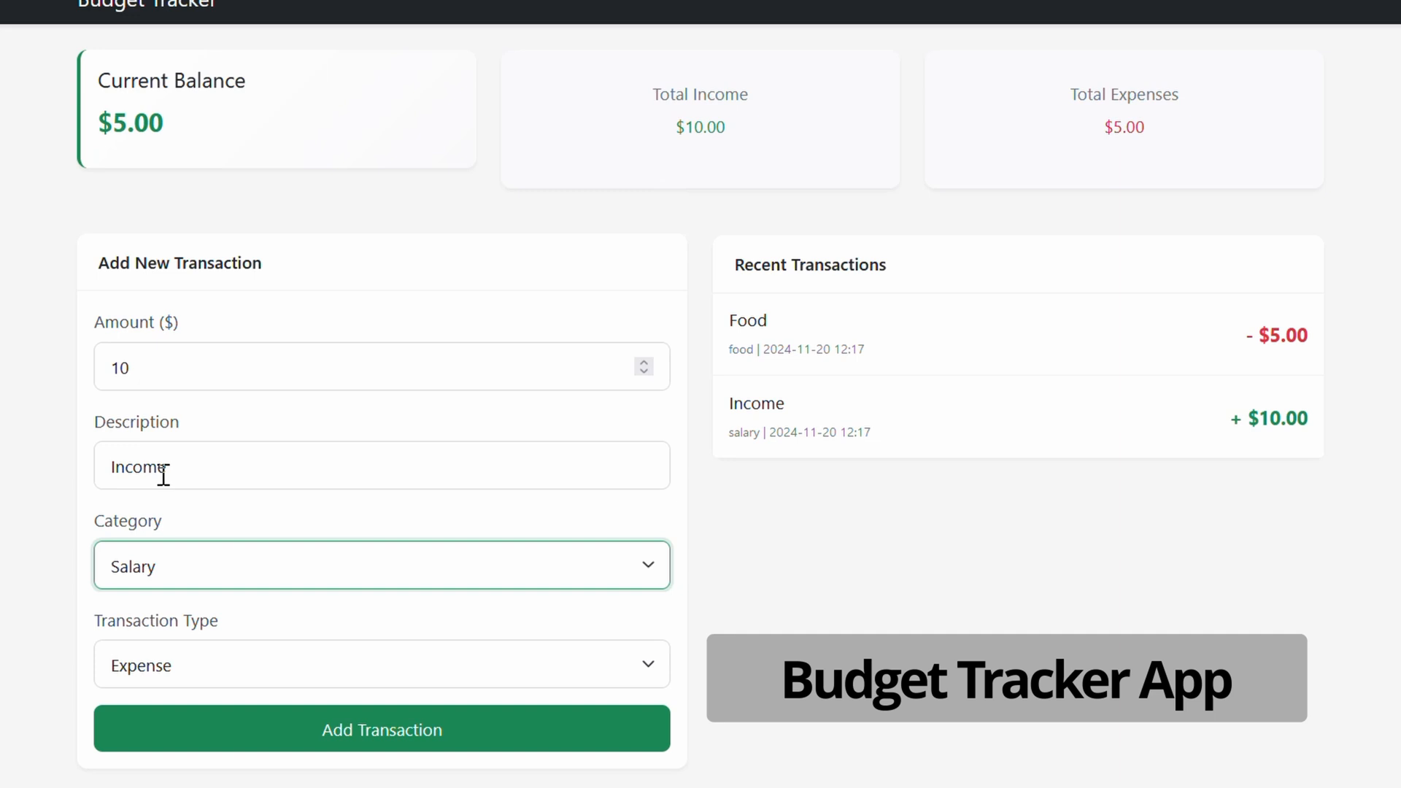
{"action": "left_click", "coordinate": [381, 728]}
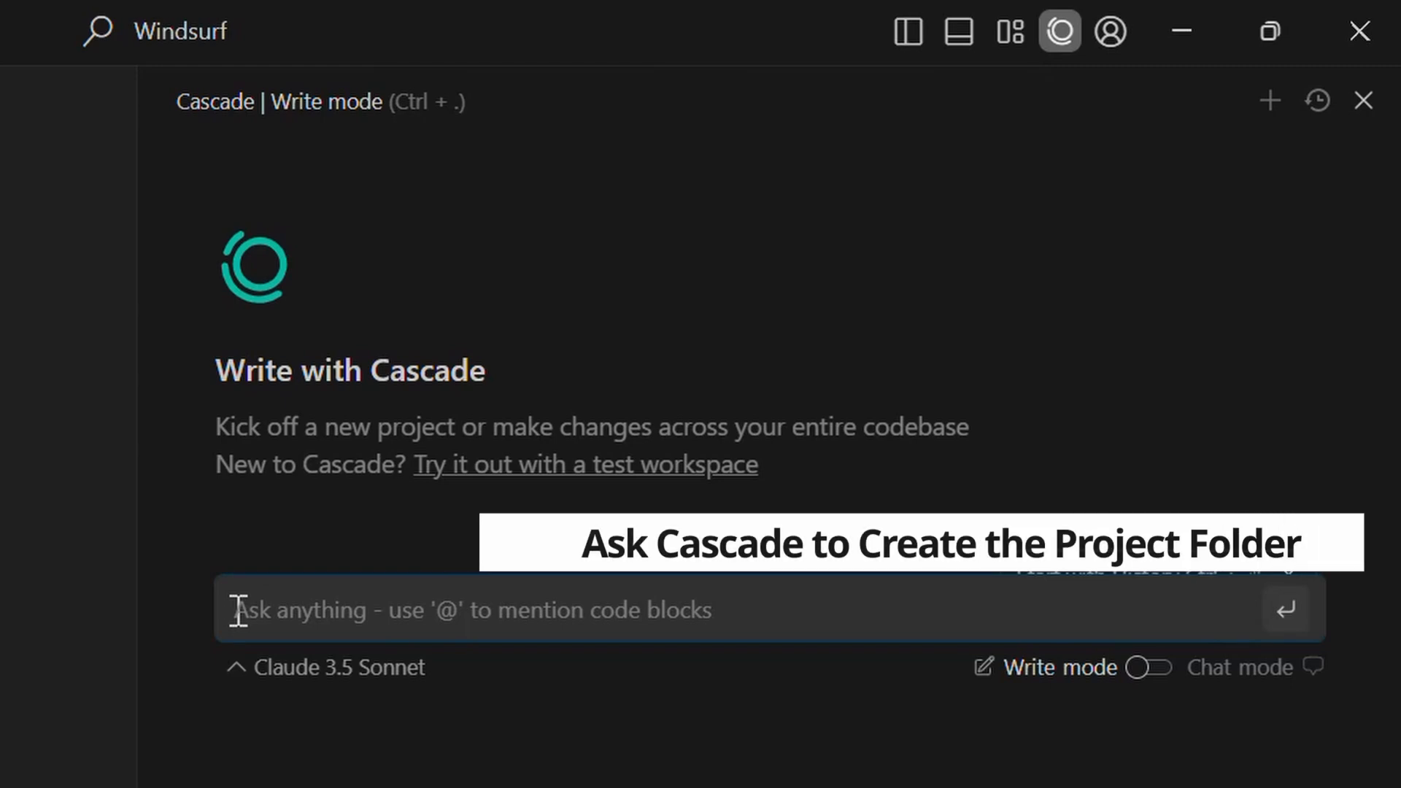
Step: Ask Cascade to create the budget_tracker_app project folder and accept all generated starter files
{"action": "type", "text": "Create a new project folder called budget_tracker_app"}
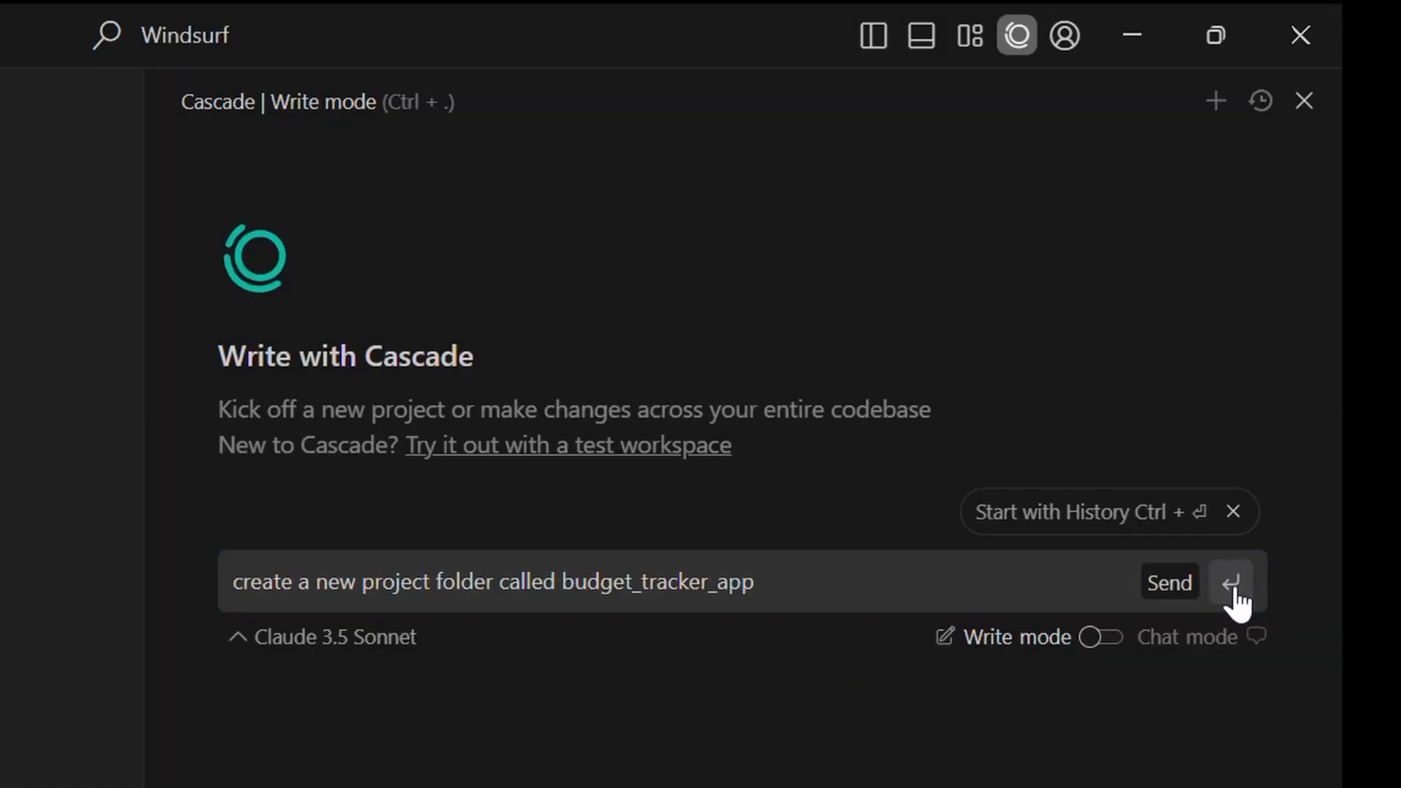
{"action": "left_click", "coordinate": [1231, 583]}
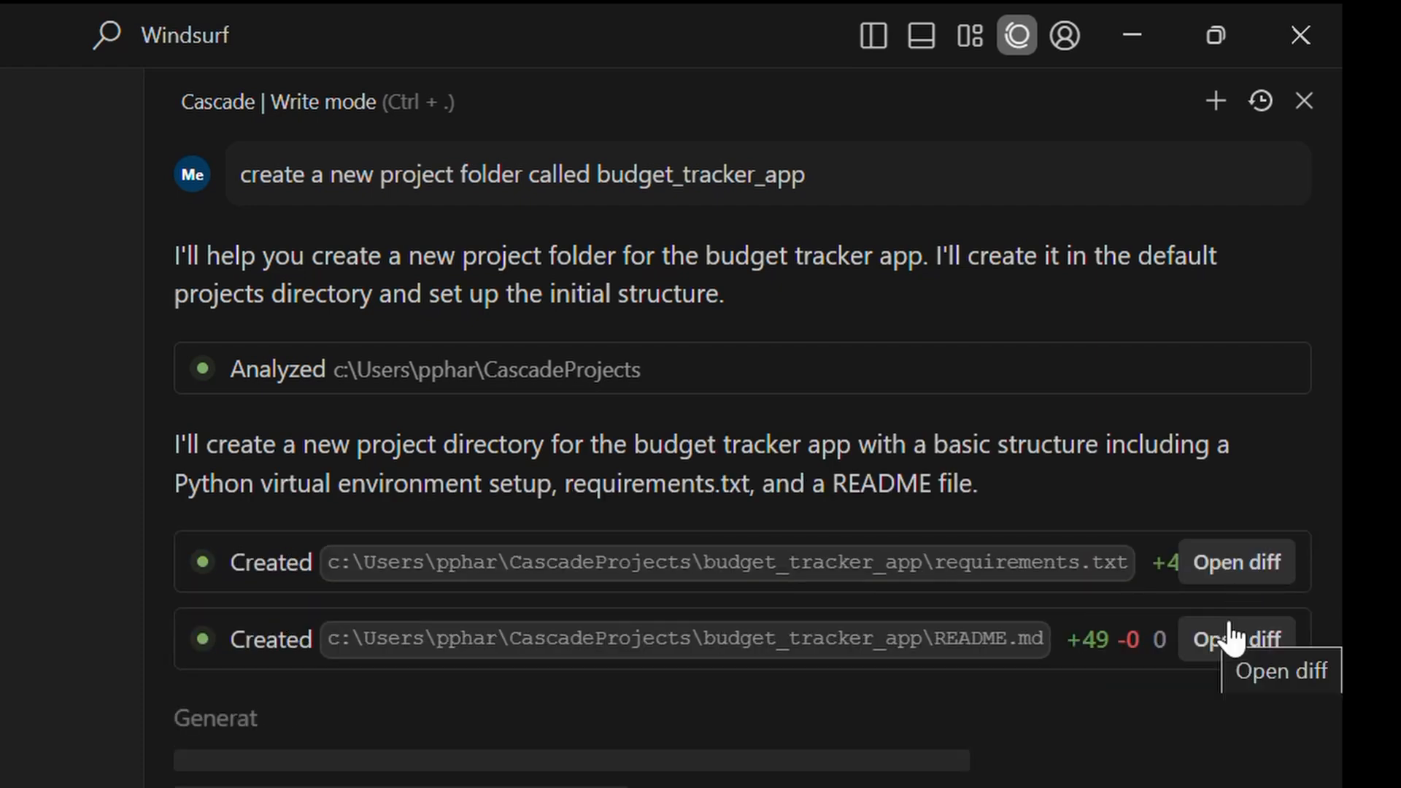
{"action": "scroll", "scroll_direction": "down", "scroll_amount": 3}
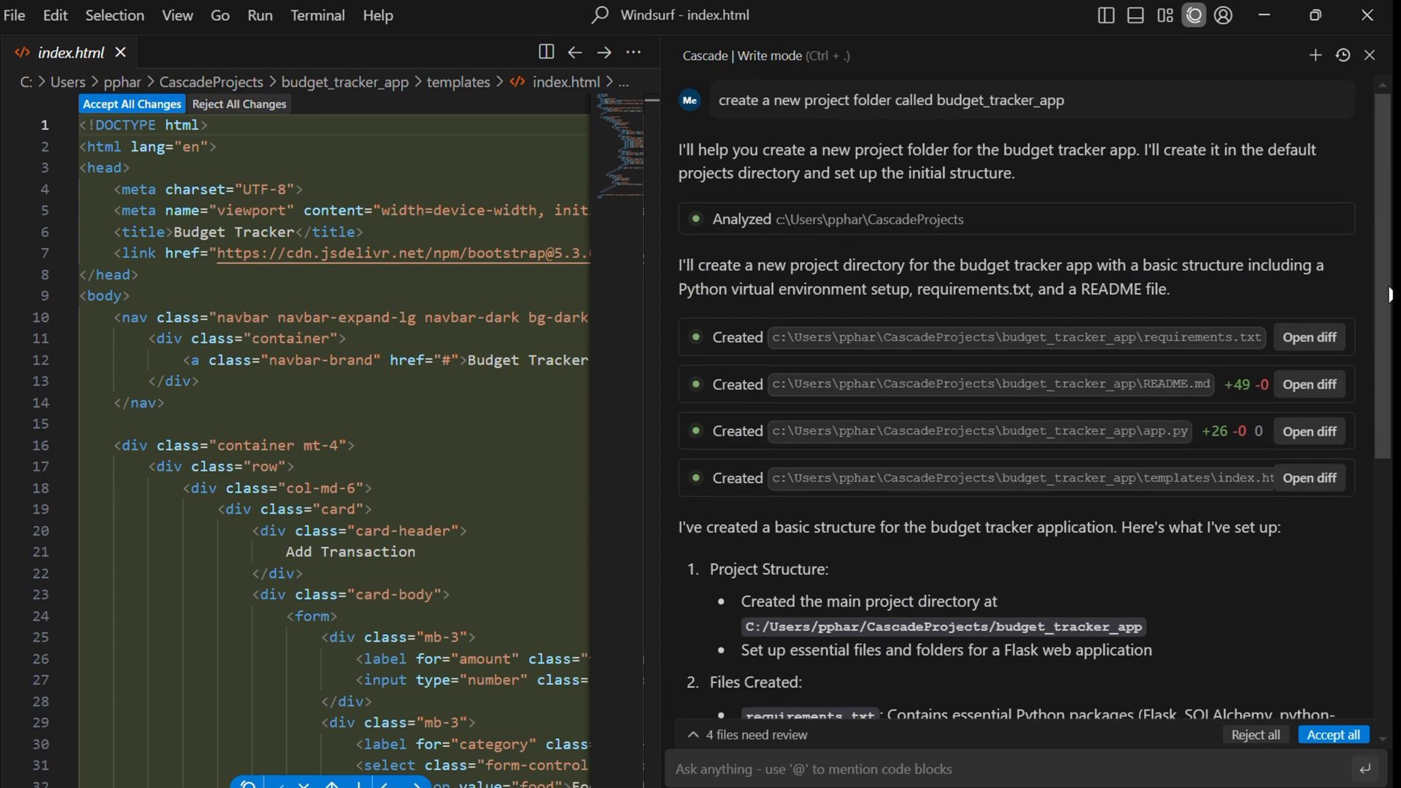
{"action": "scroll", "scroll_direction": "down", "scroll_amount": 3}
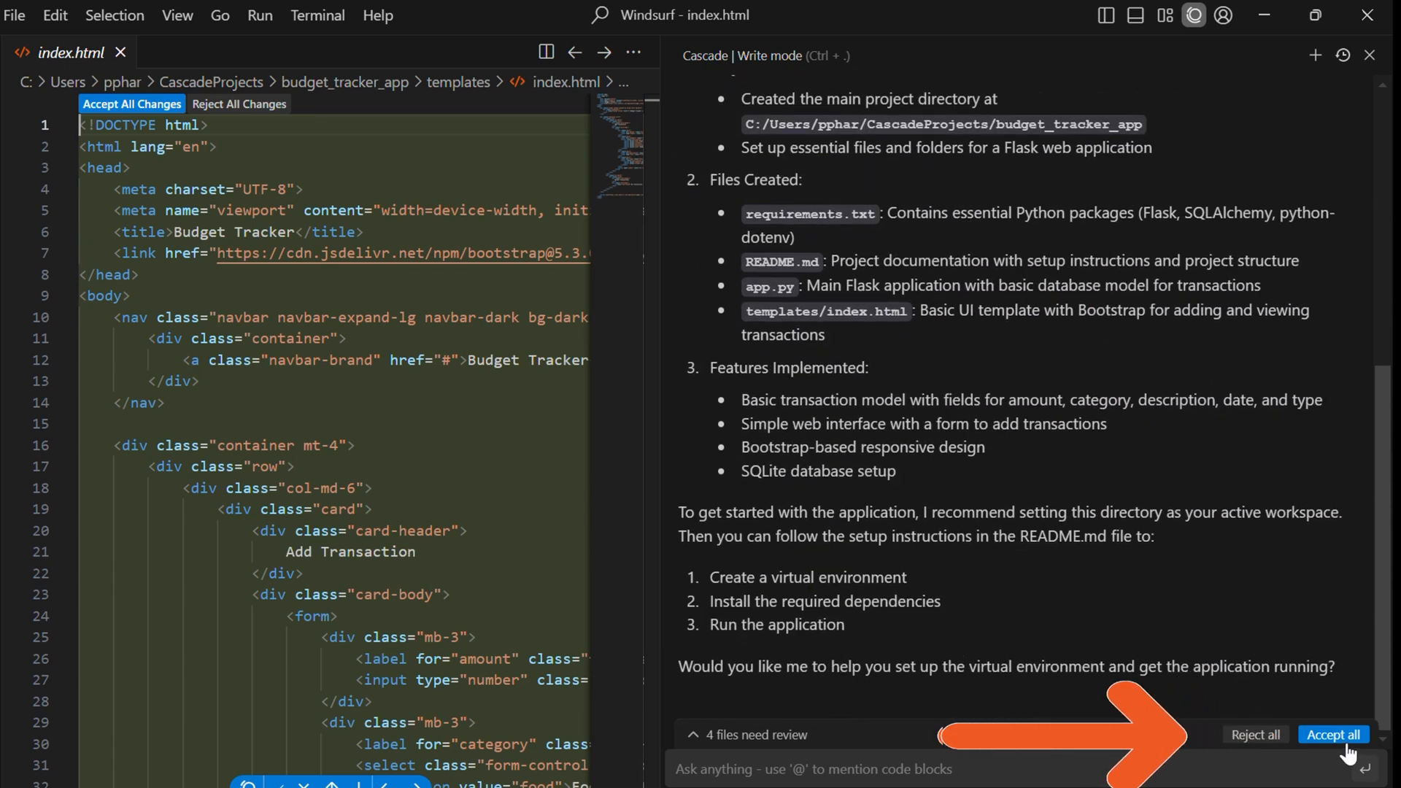
{"action": "left_click", "coordinate": [1332, 734]}
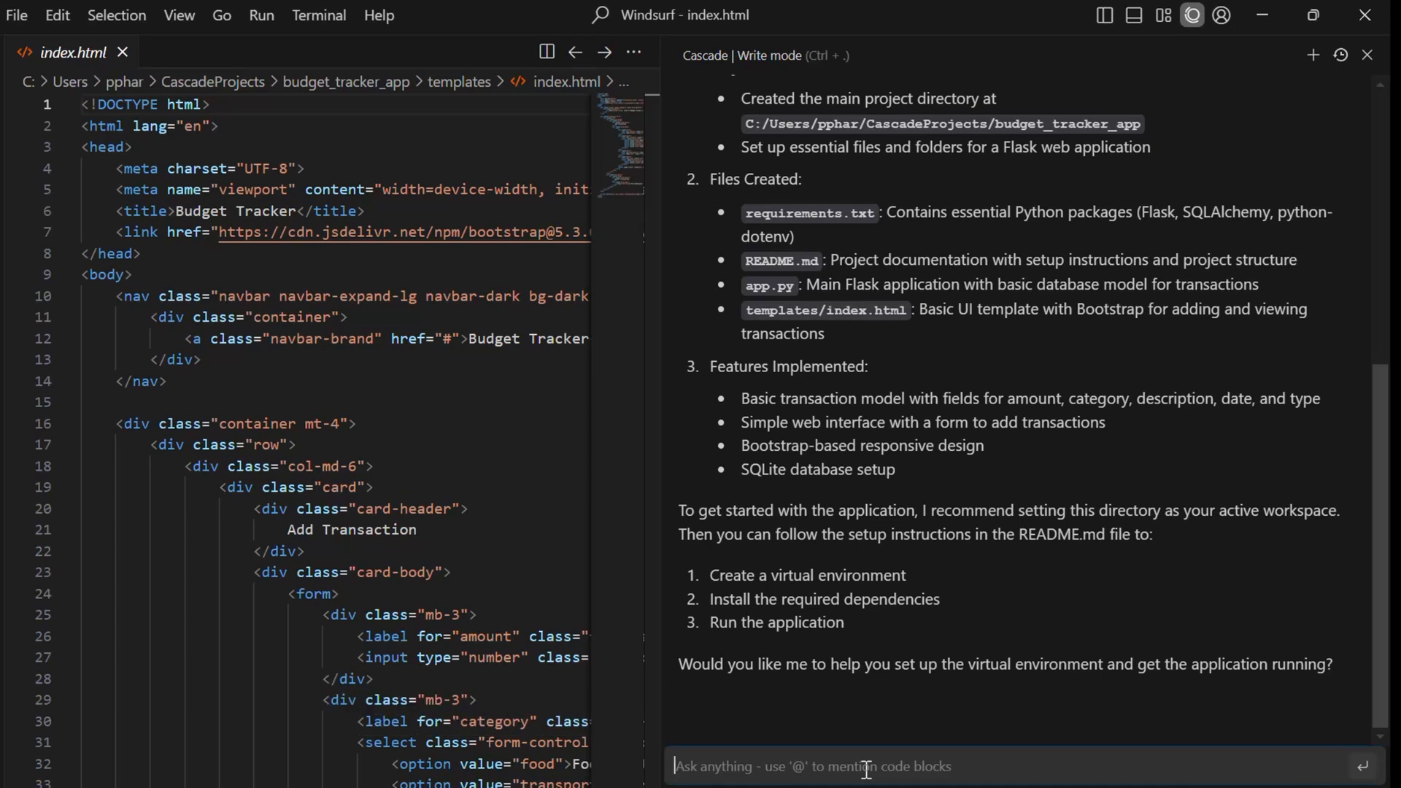
Step: Ask Cascade to create requirements.txt pinning Flask version 2.1.1
{"action": "type", "text": "create a requirements.txt and add Flask version 2.1.1"}
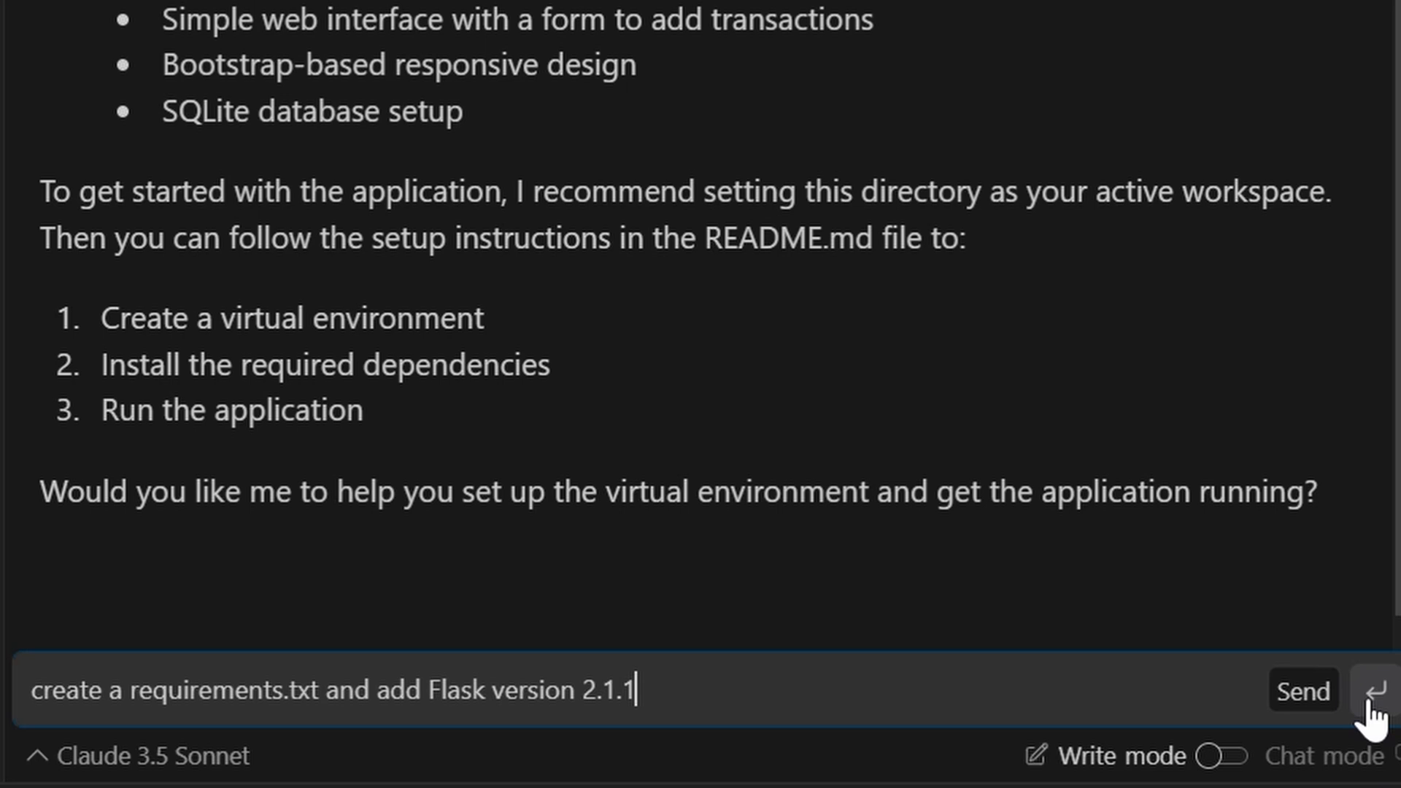
{"action": "left_click", "coordinate": [1375, 690]}
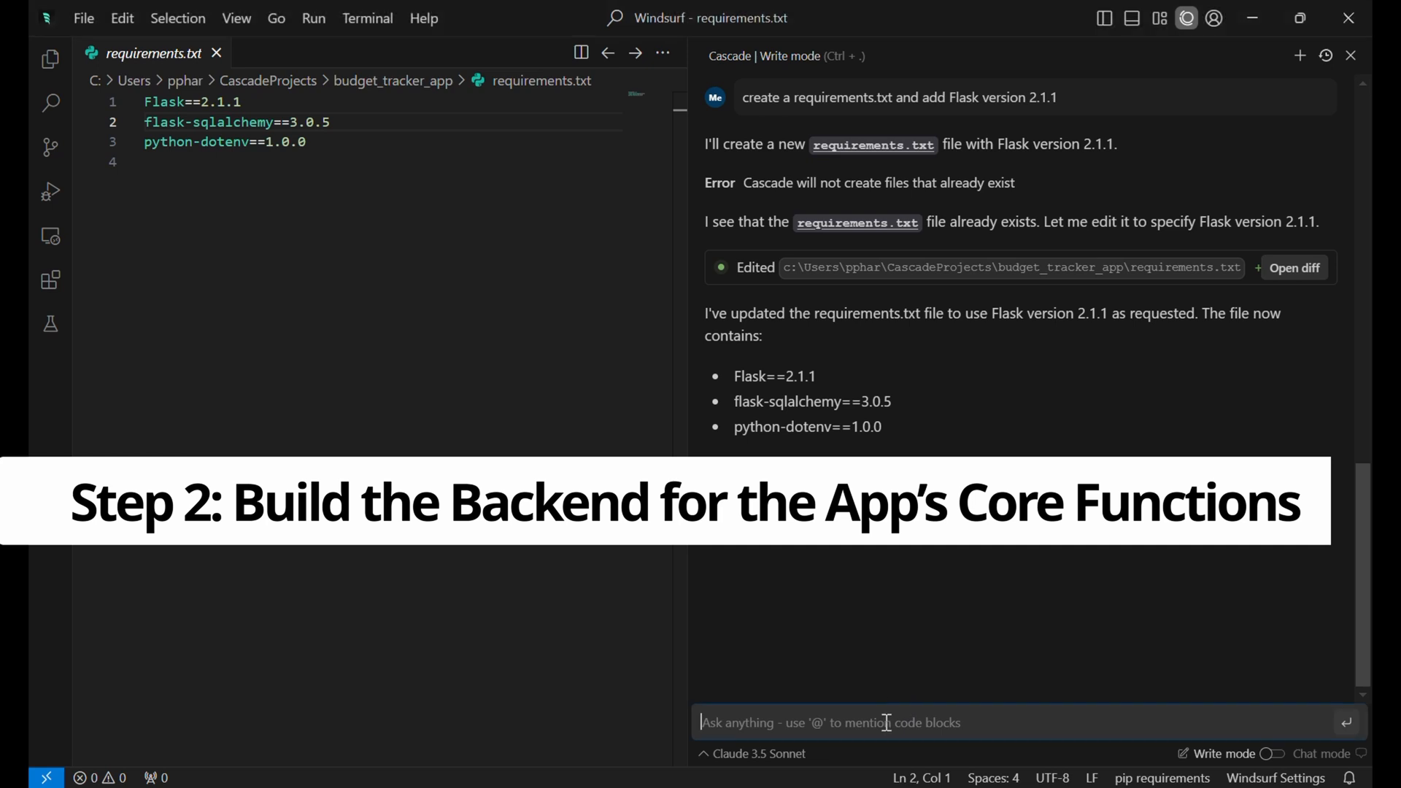
Step: Ask Cascade for a basic Flask app.py with homepage and add-transaction routes, then review its edits
{"action": "type", "text": "create a basic Flask app in app.py with a route to display the homepage and handle adding transactions"}
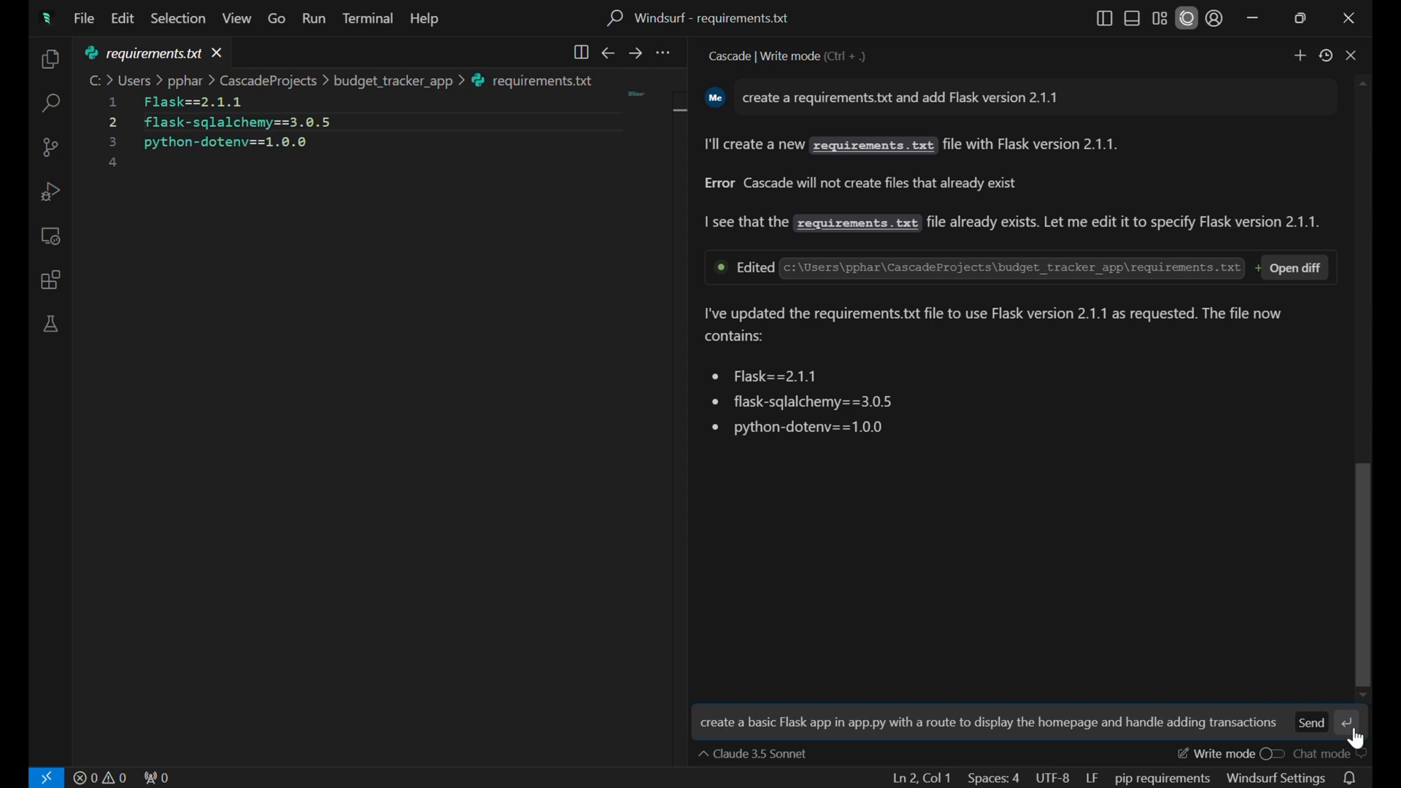
{"action": "left_click", "coordinate": [1310, 722]}
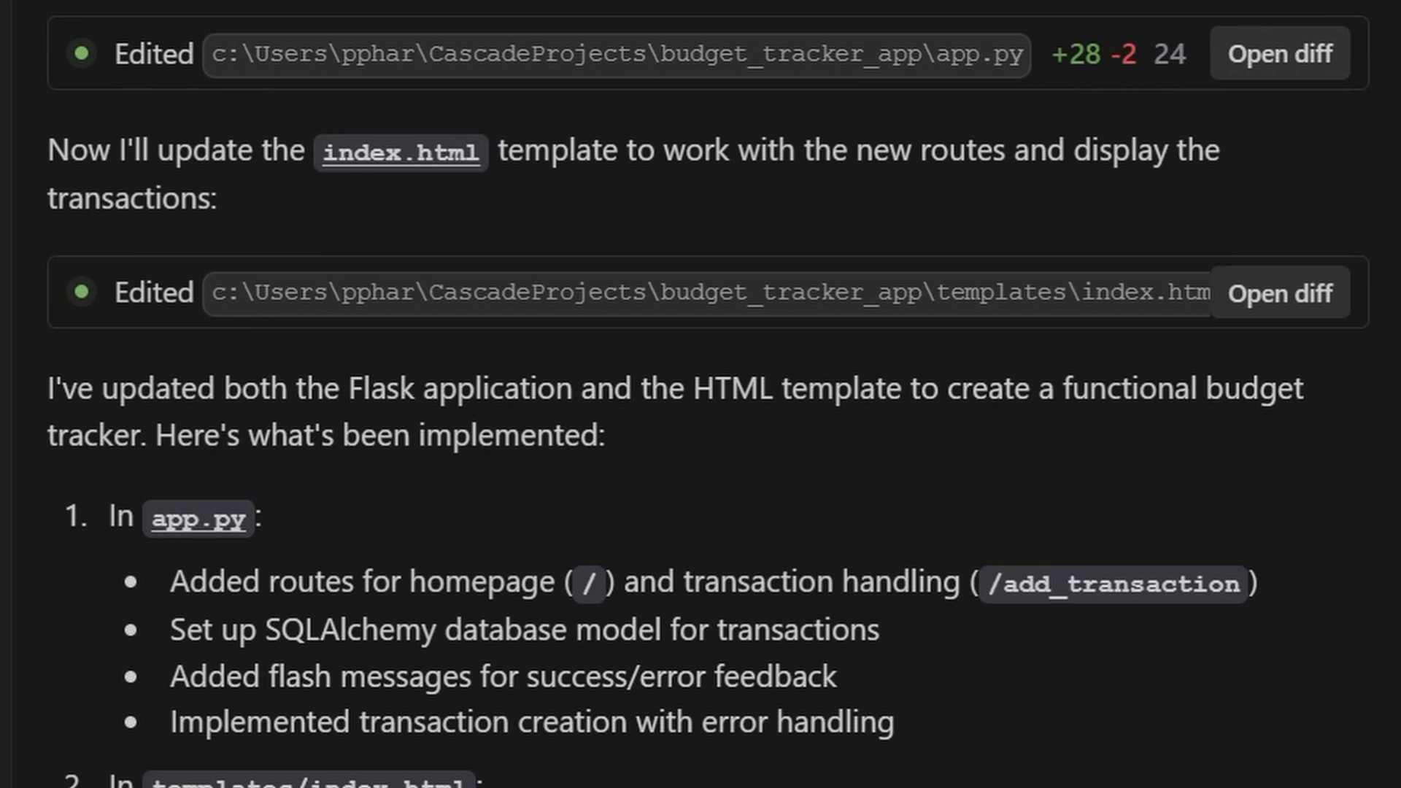
{"action": "scroll", "scroll_direction": "down", "scroll_amount": 3}
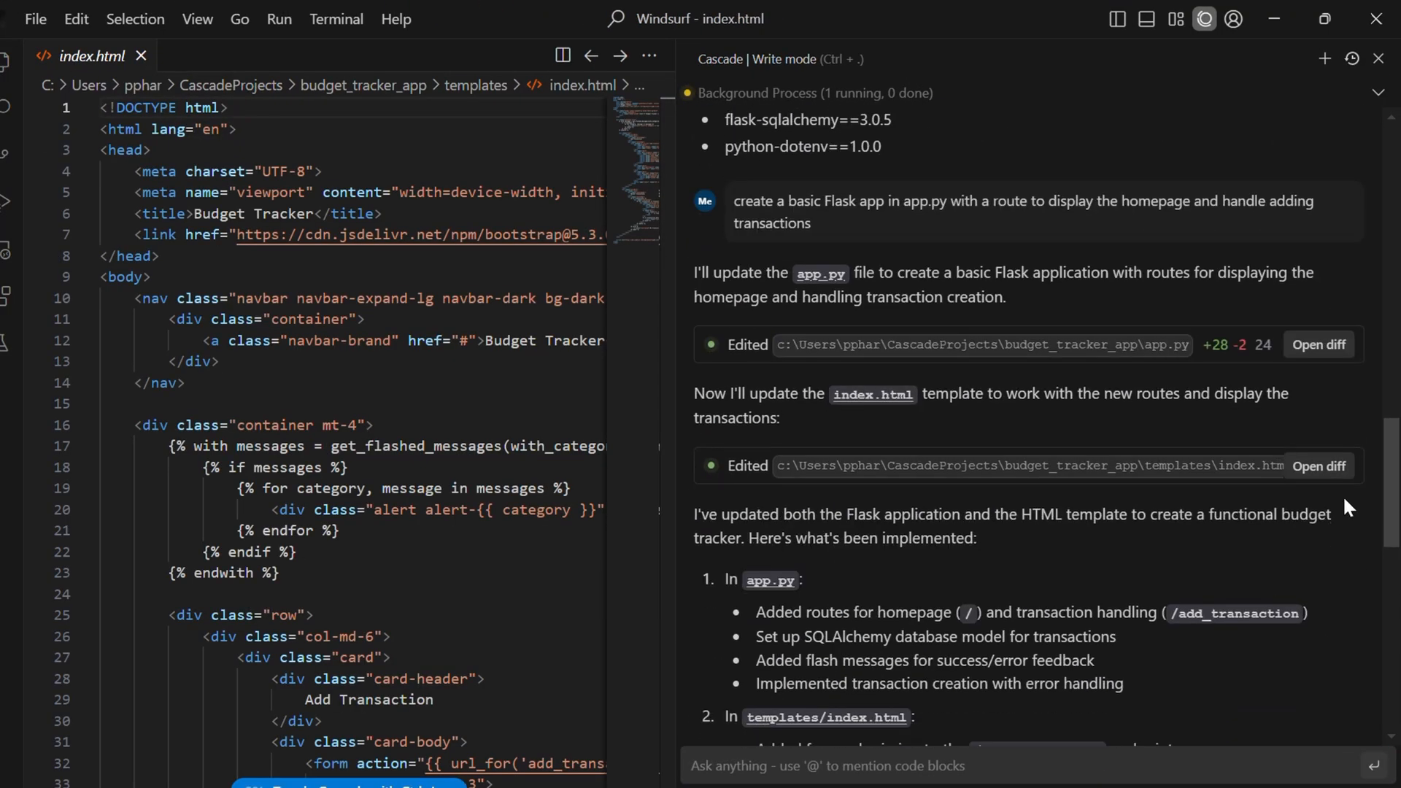
{"action": "scroll", "scroll_direction": "down", "scroll_amount": 3}
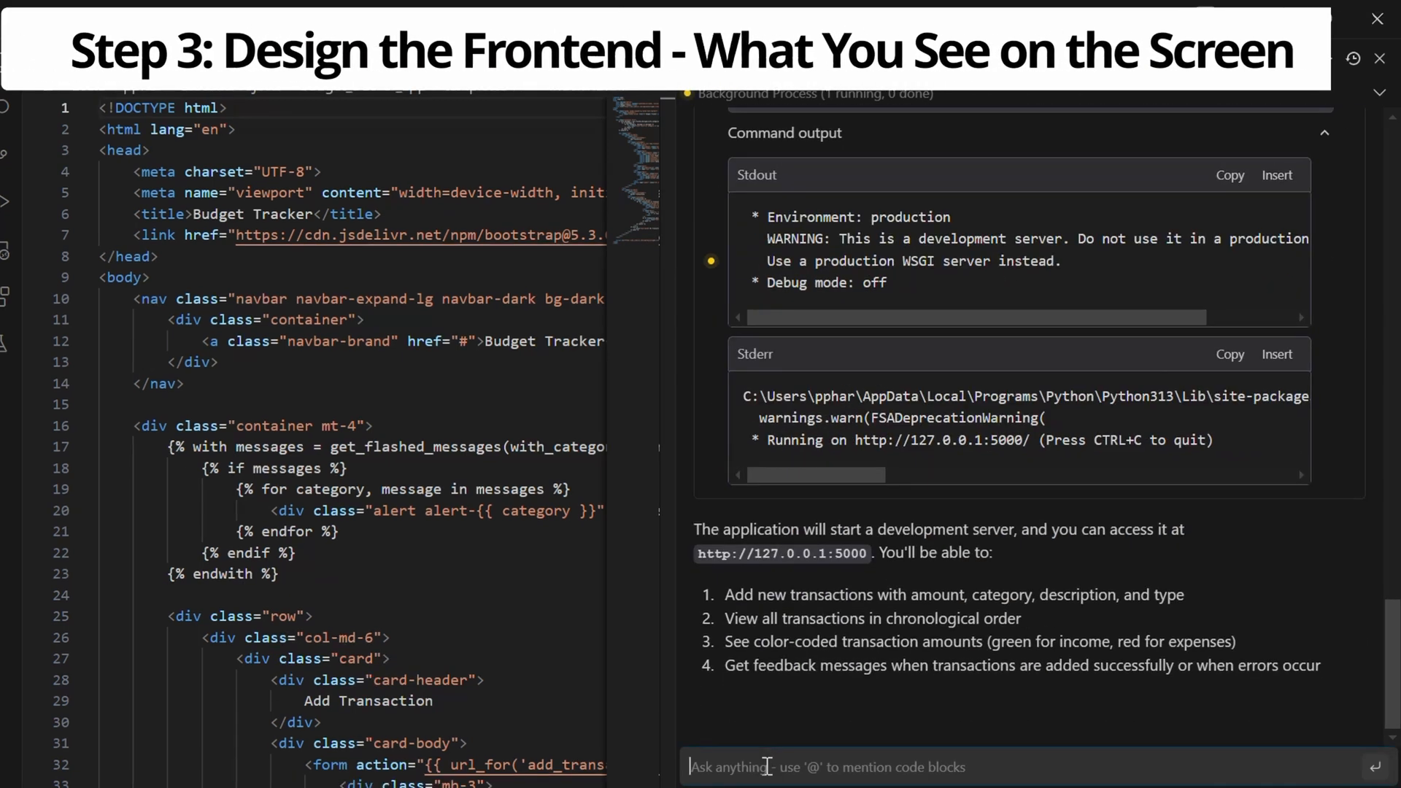
Step: Ask Cascade for an index.html with a transaction form and balance display, then approve running 'python -m flask run'
{"action": "type", "text": "create index.html with a form to add transactions and display the balance"}
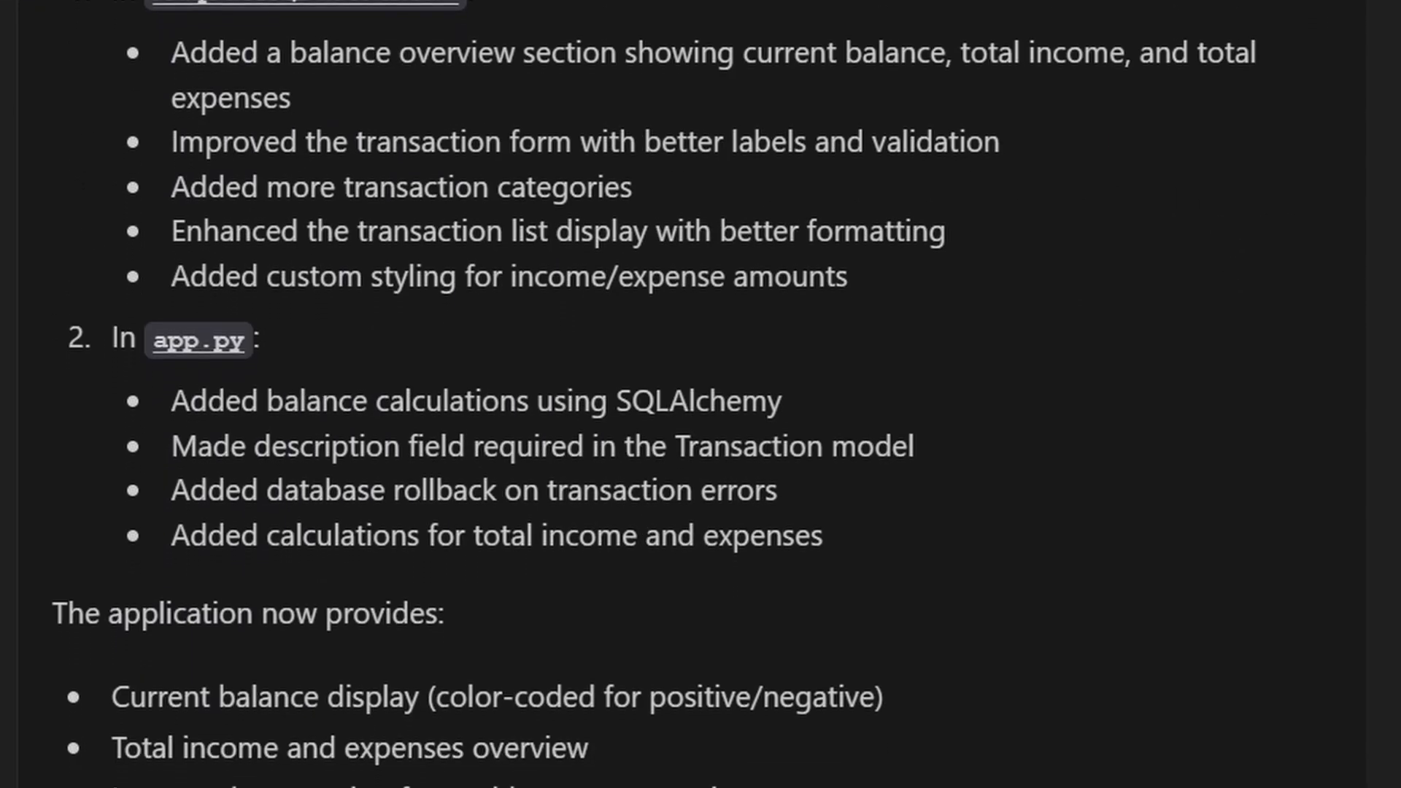
{"action": "scroll", "scroll_direction": "down", "scroll_amount": 3}
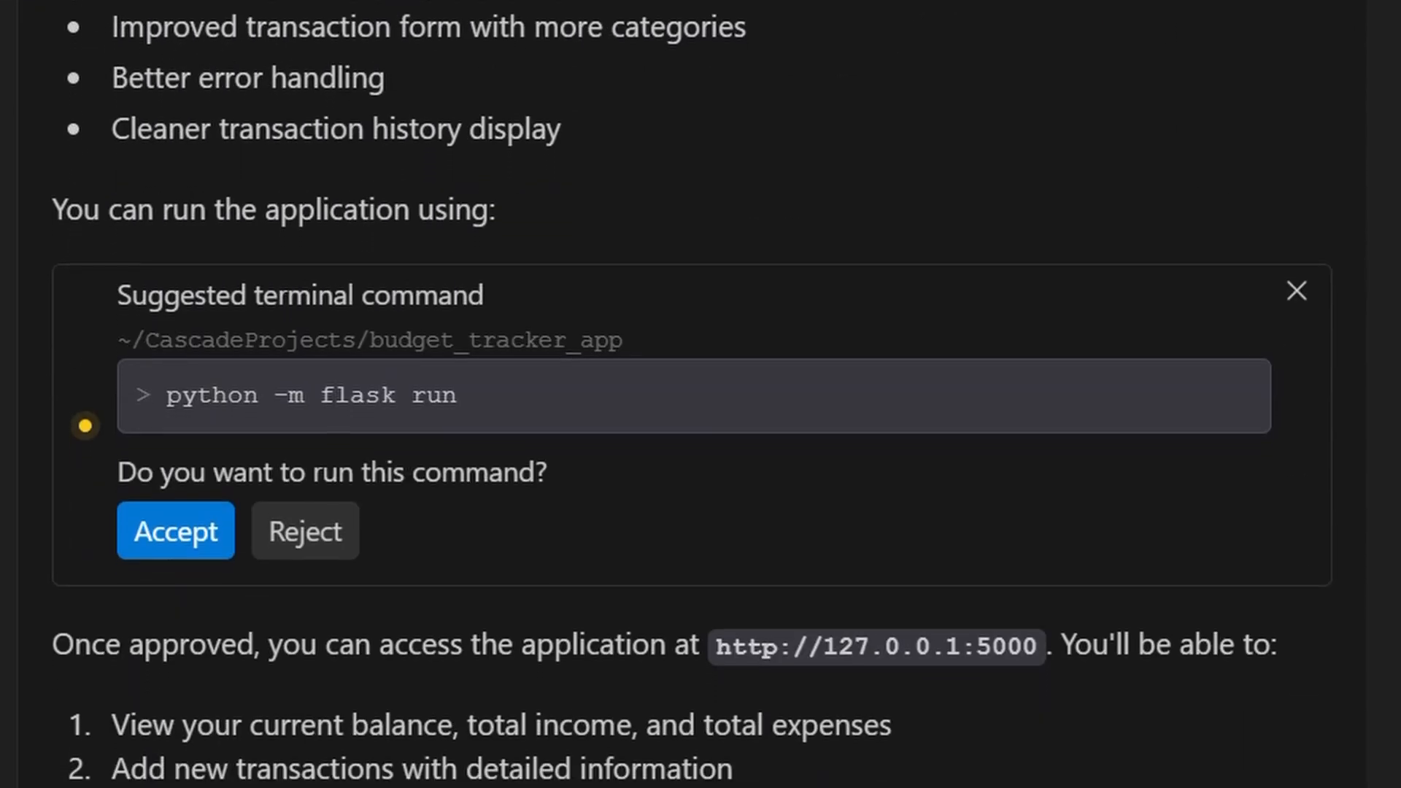
{"action": "left_click", "coordinate": [175, 531]}
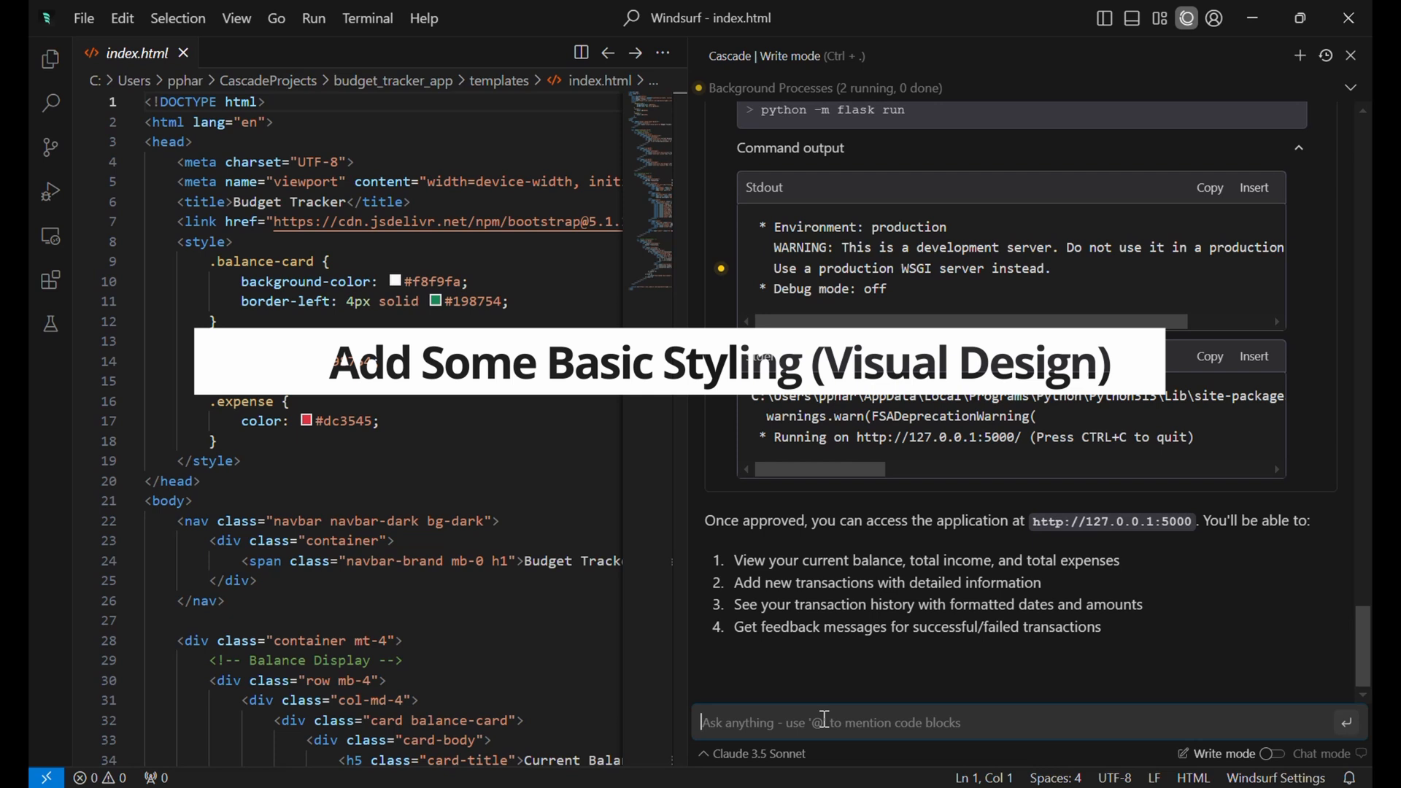
Step: Ask Cascade for a styles.css with a clean budget tracker layout and review its styling summary
{"action": "type", "text": "create styles.css with a clean layout for the budget tracker"}
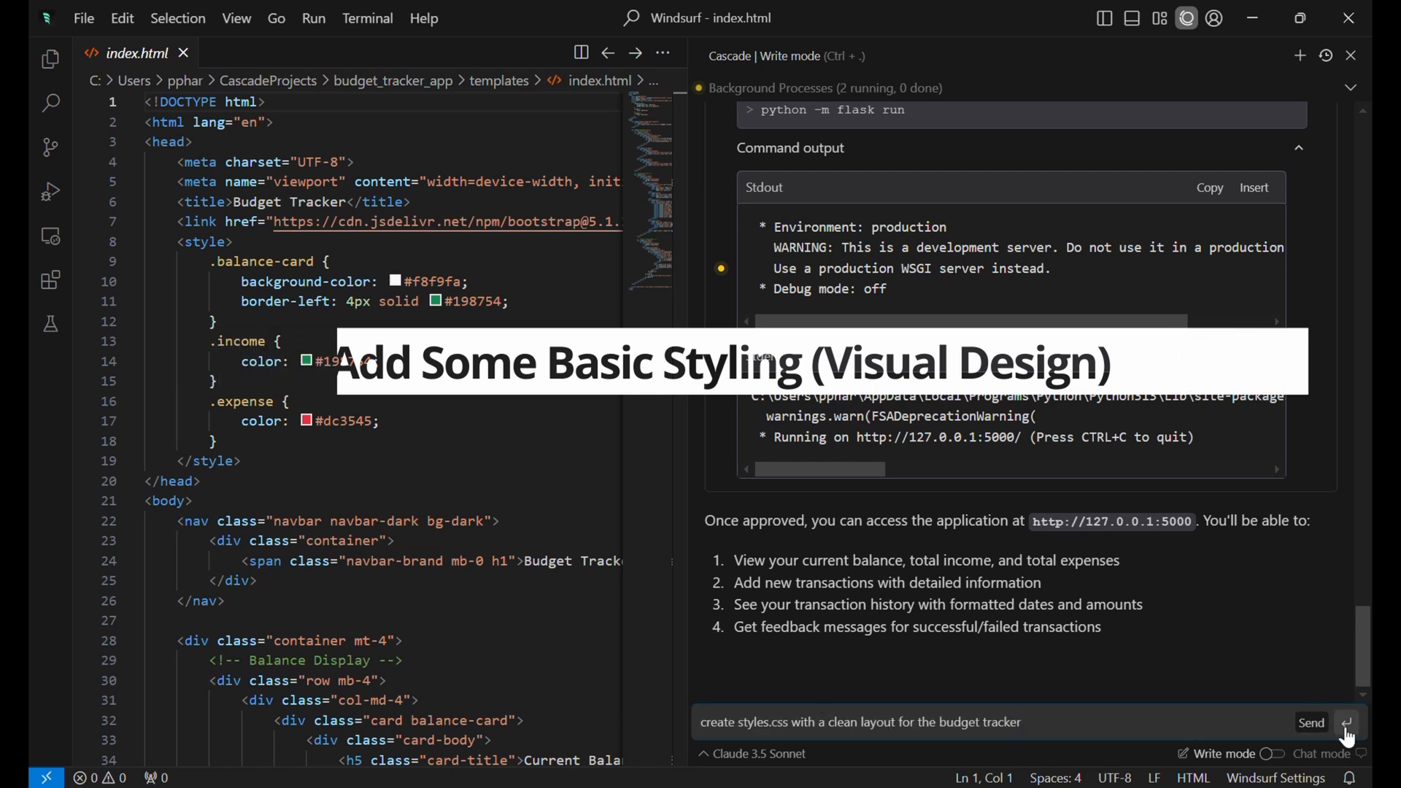
{"action": "left_click", "coordinate": [1311, 722]}
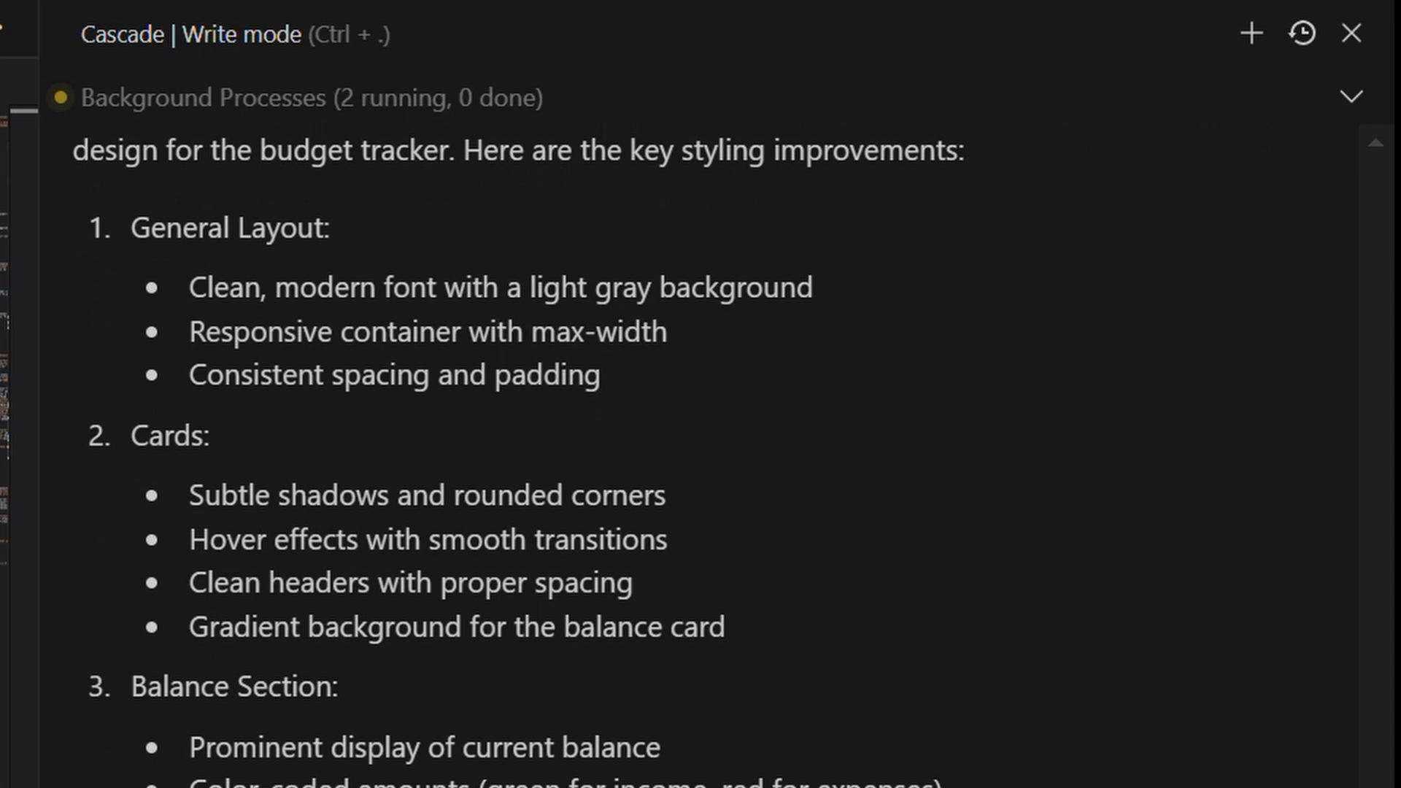
{"action": "scroll", "scroll_direction": "down", "scroll_amount": 3}
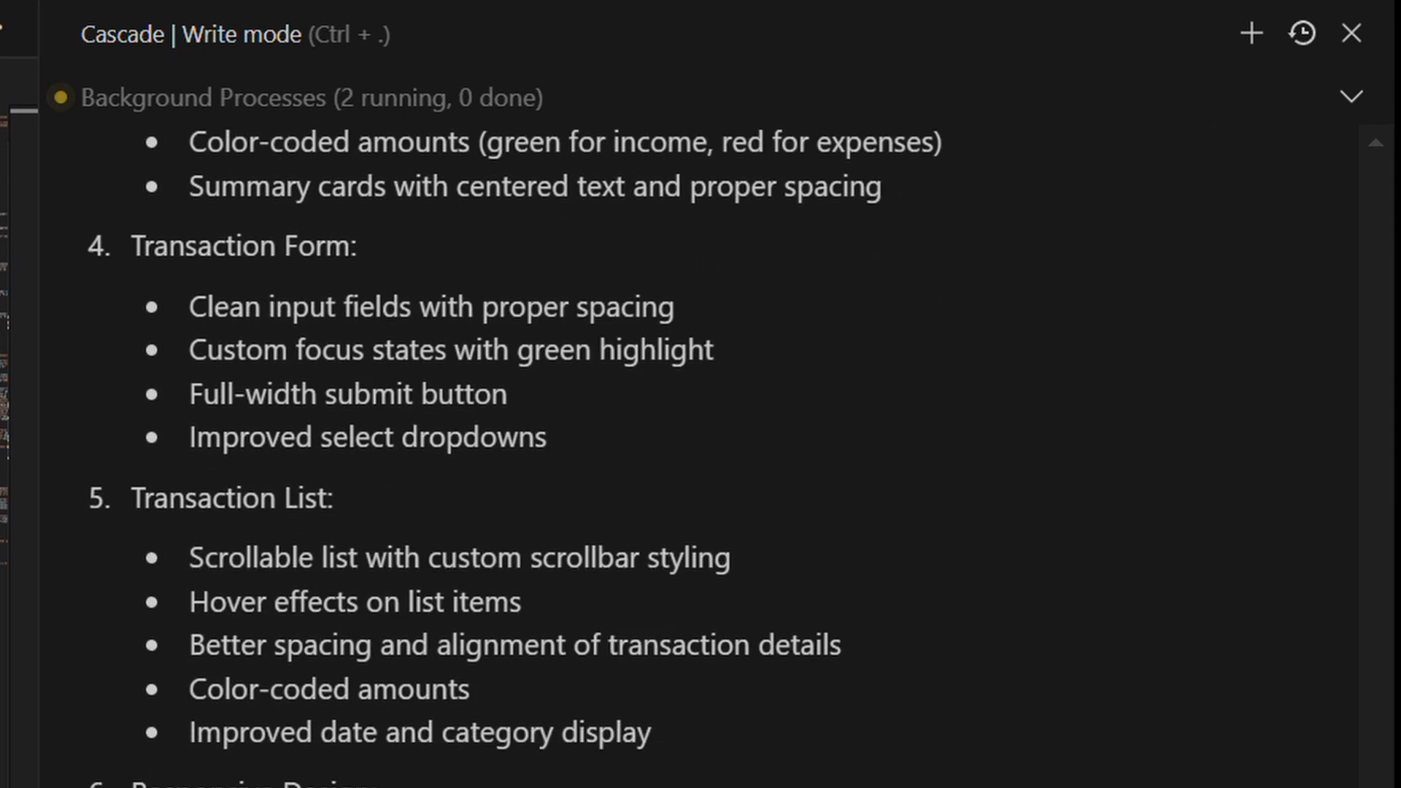
{"action": "scroll", "scroll_direction": "down", "scroll_amount": 3}
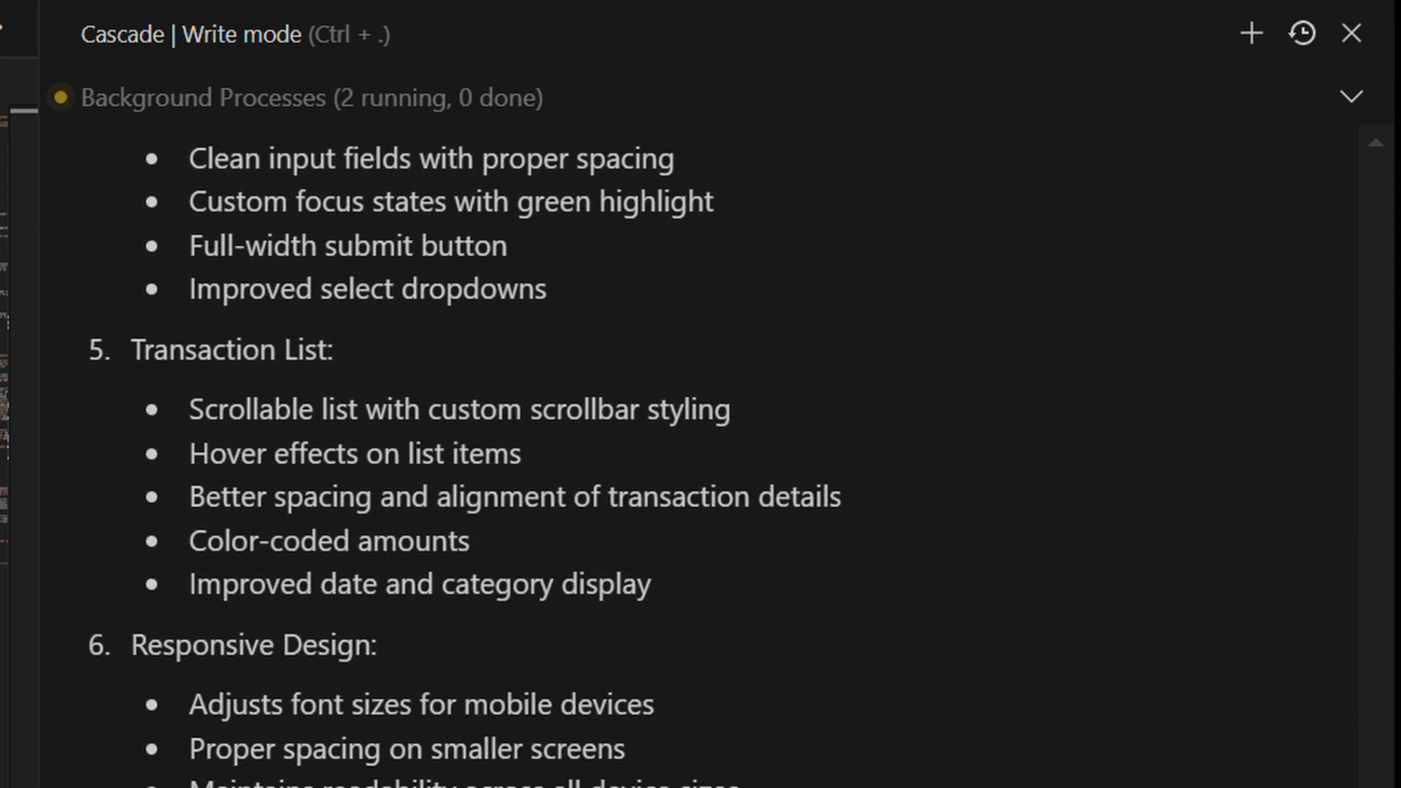
{"action": "scroll", "scroll_direction": "down", "scroll_amount": 3}
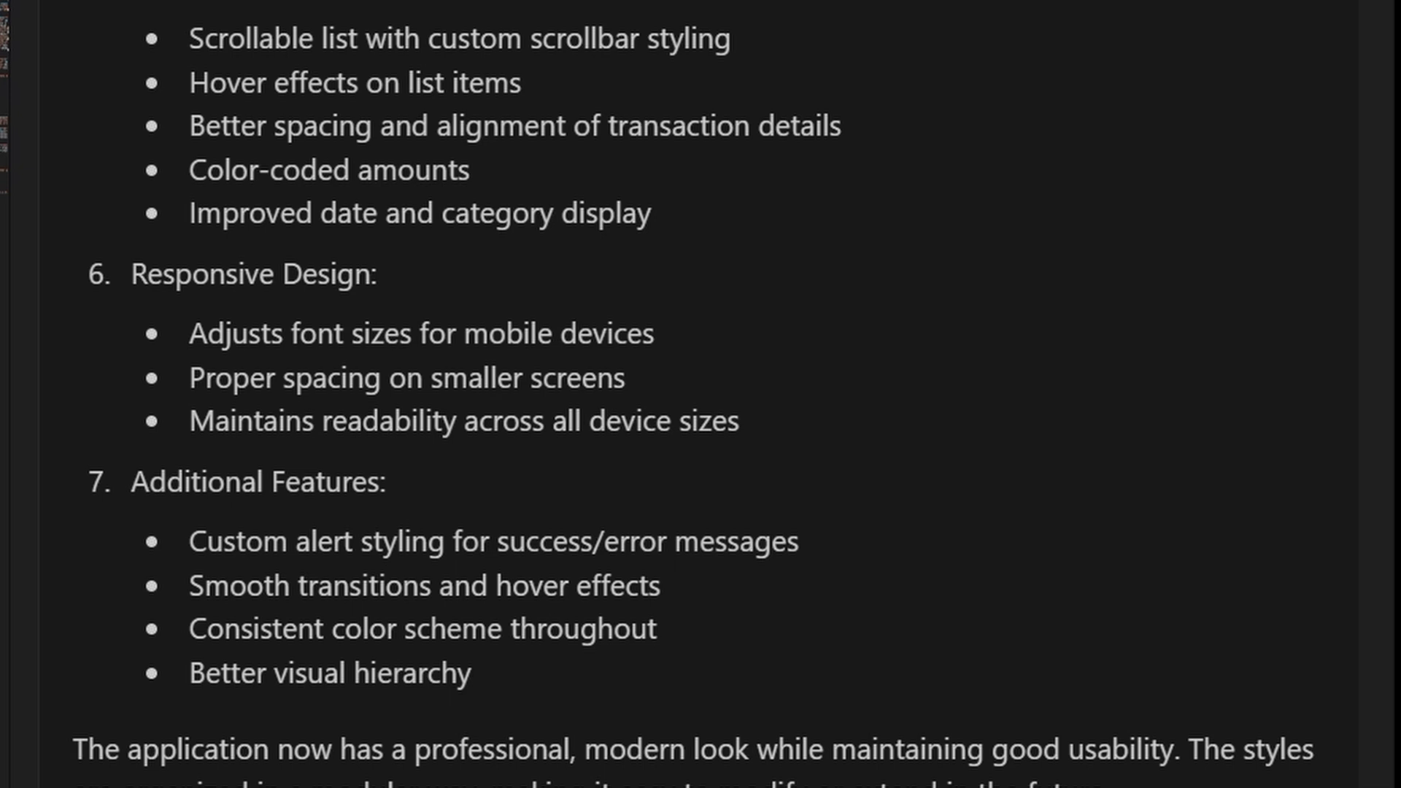
{"action": "scroll", "scroll_direction": "down", "scroll_amount": 3}
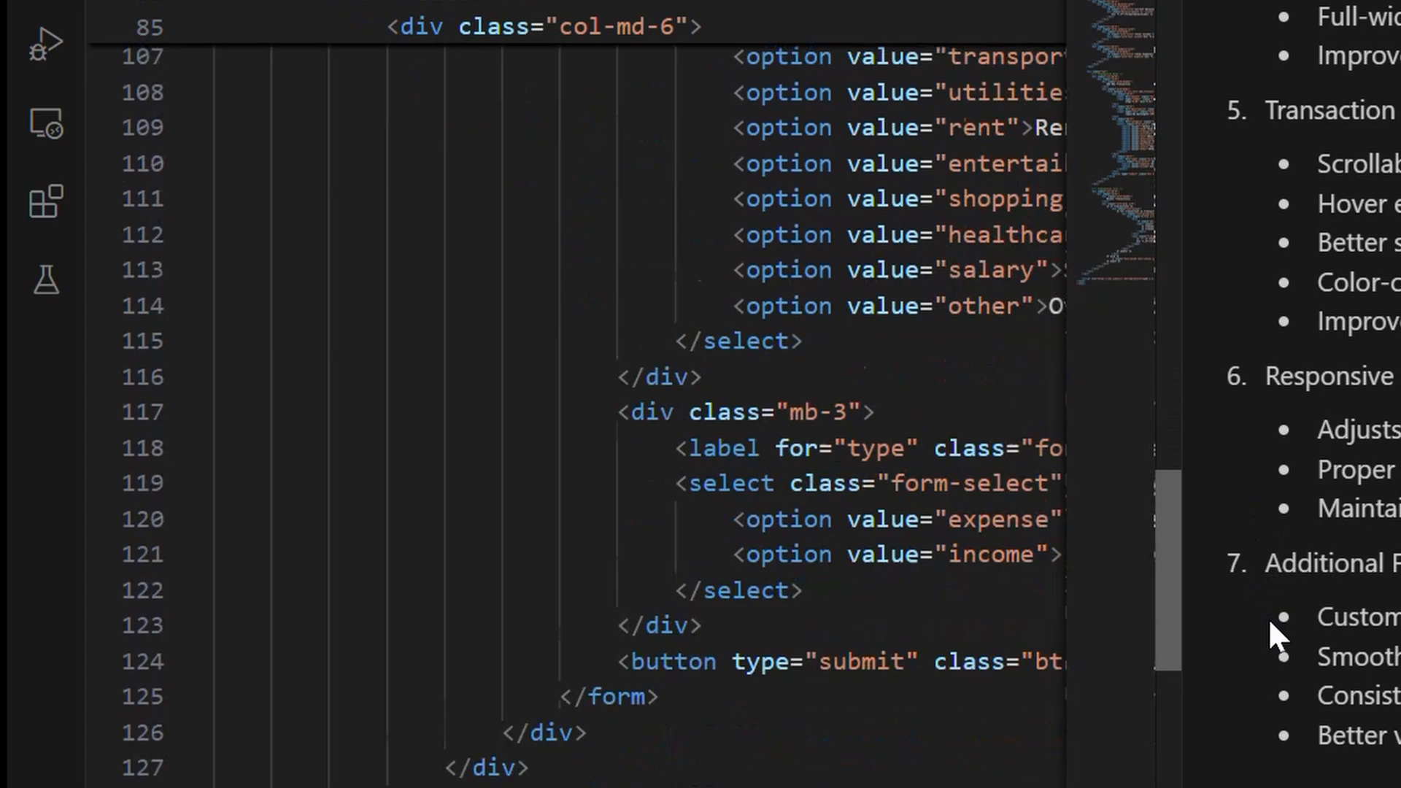
{"action": "scroll", "scroll_direction": "down", "scroll_amount": 3}
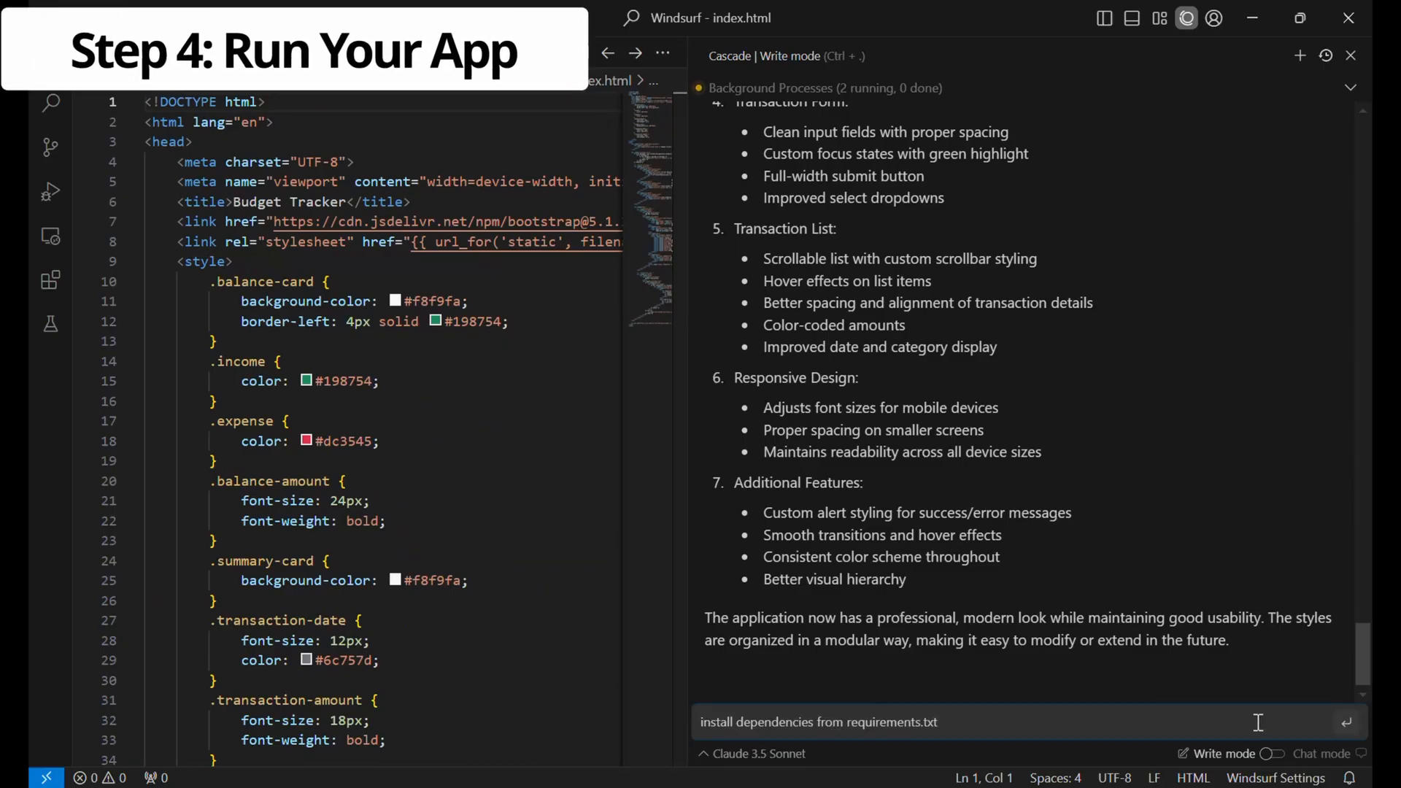
{"action": "mouse_move", "coordinate": [1343, 722]}
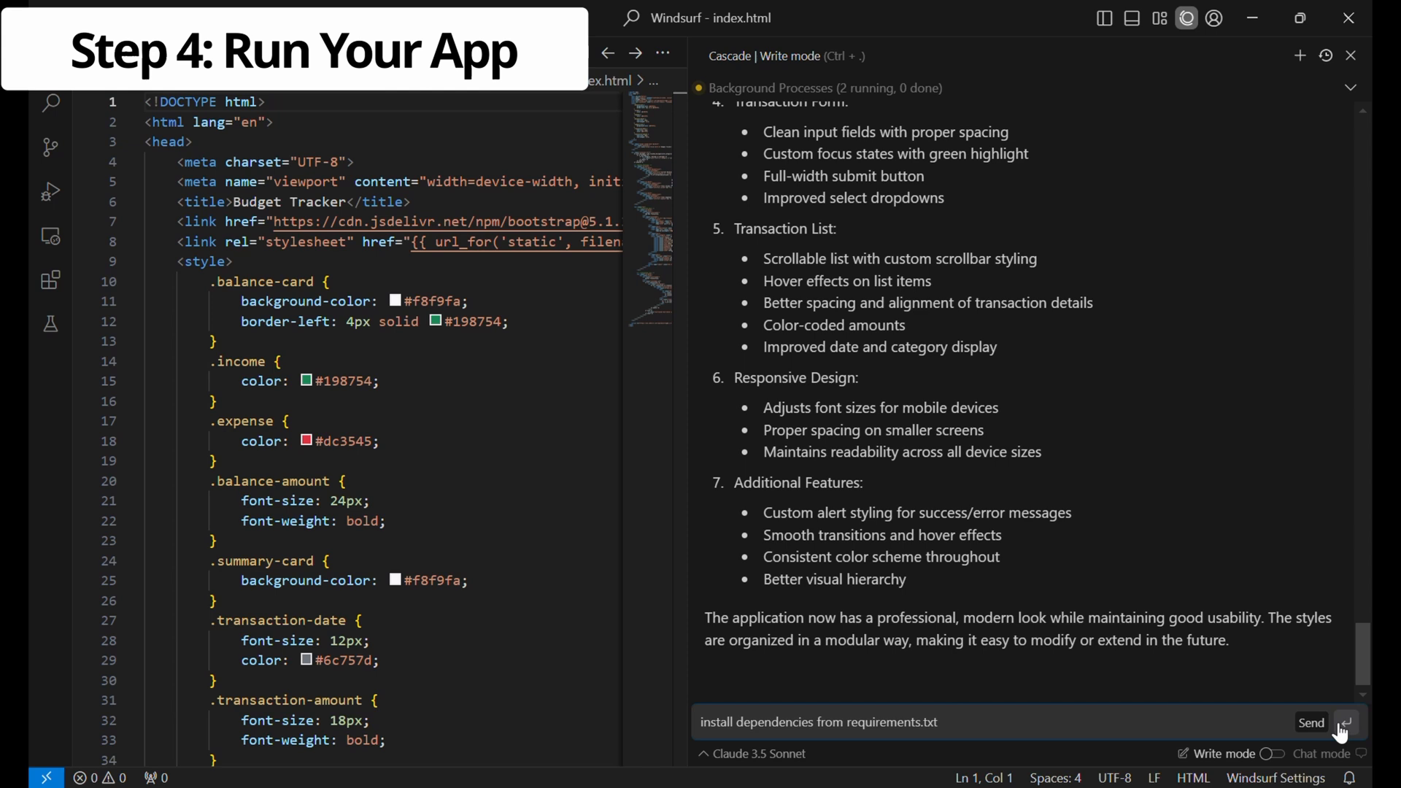
Step: Send the install-dependencies request and approve creating the virtual environment for the install
{"action": "left_click", "coordinate": [1310, 722]}
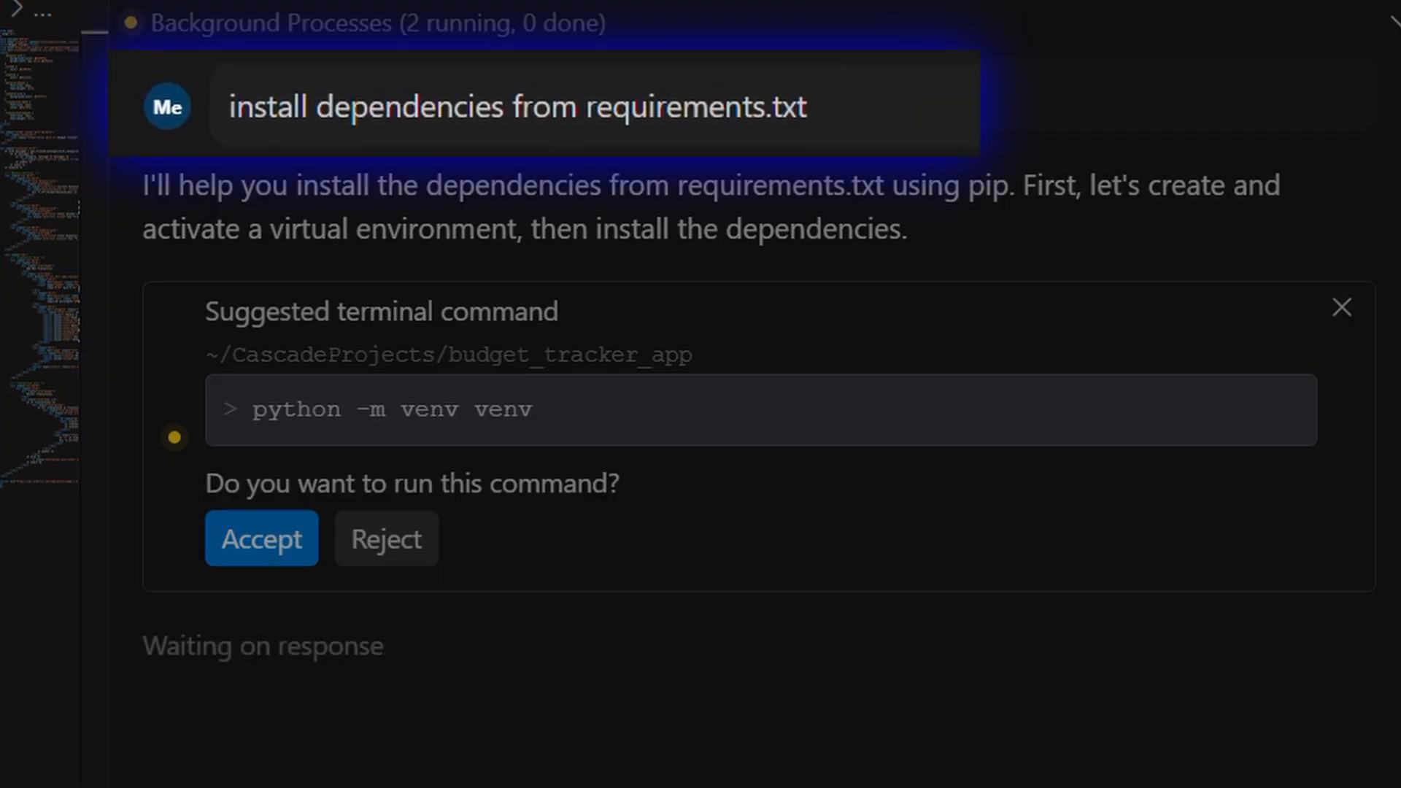
{"action": "left_click", "coordinate": [261, 538]}
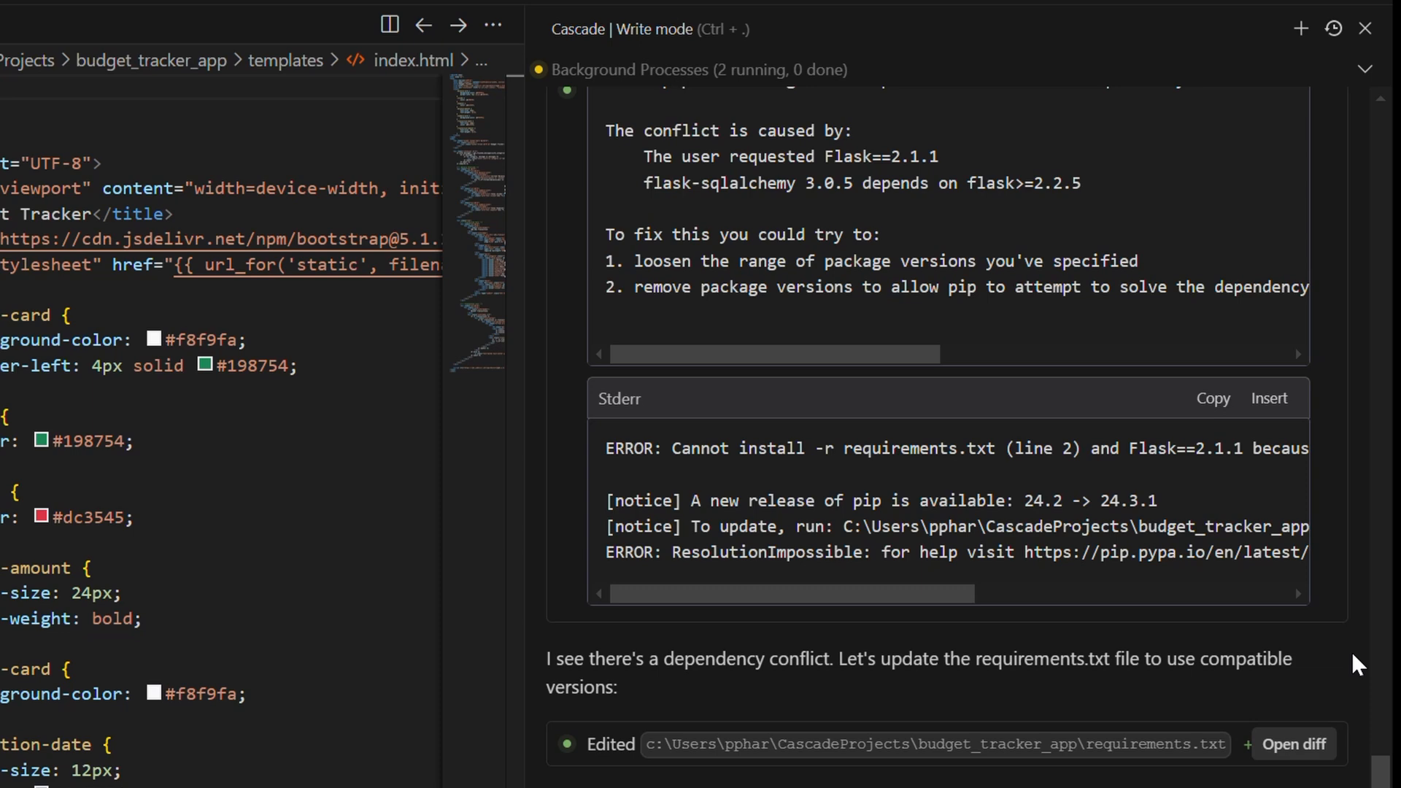
{"action": "scroll", "scroll_direction": "down", "scroll_amount": 3}
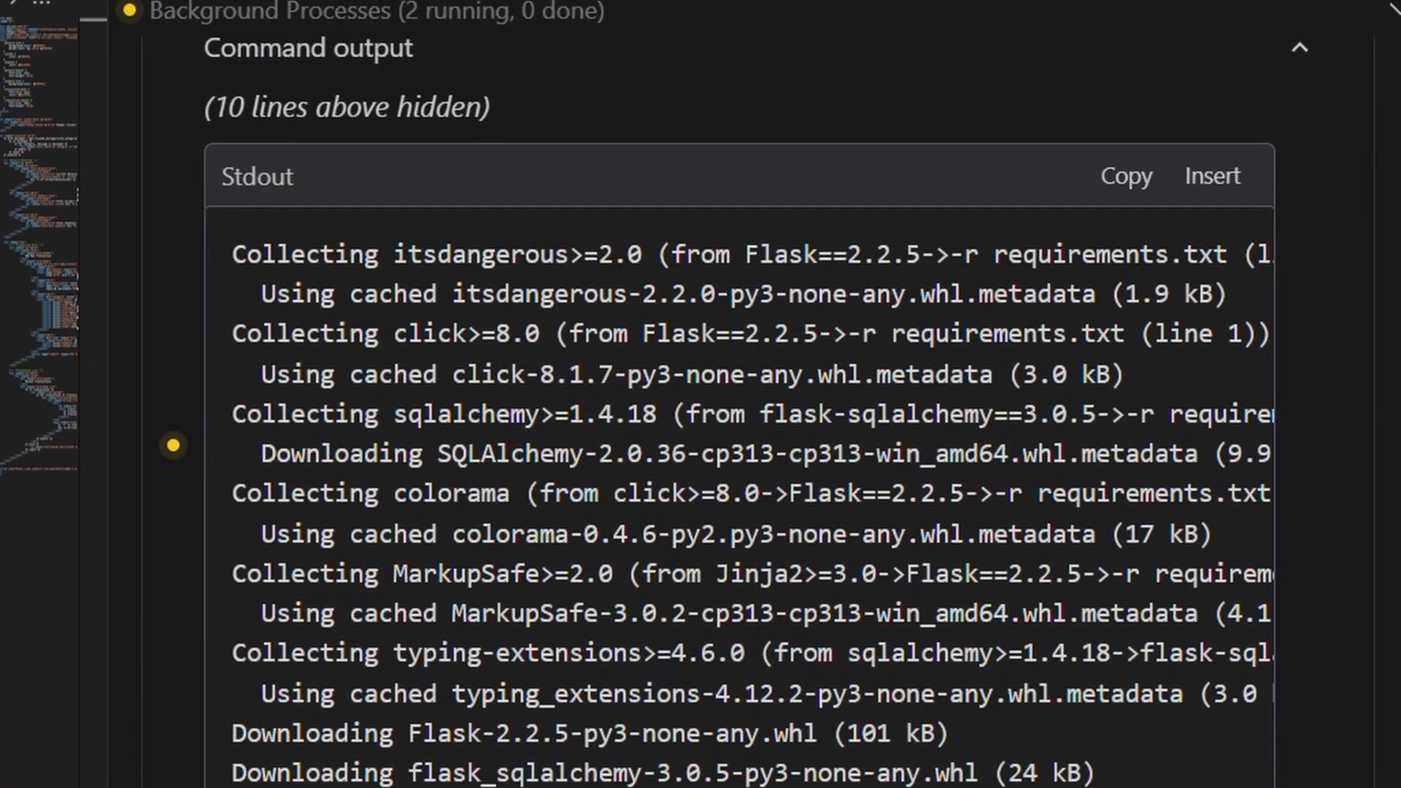
{"action": "scroll", "scroll_direction": "down", "scroll_amount": 3}
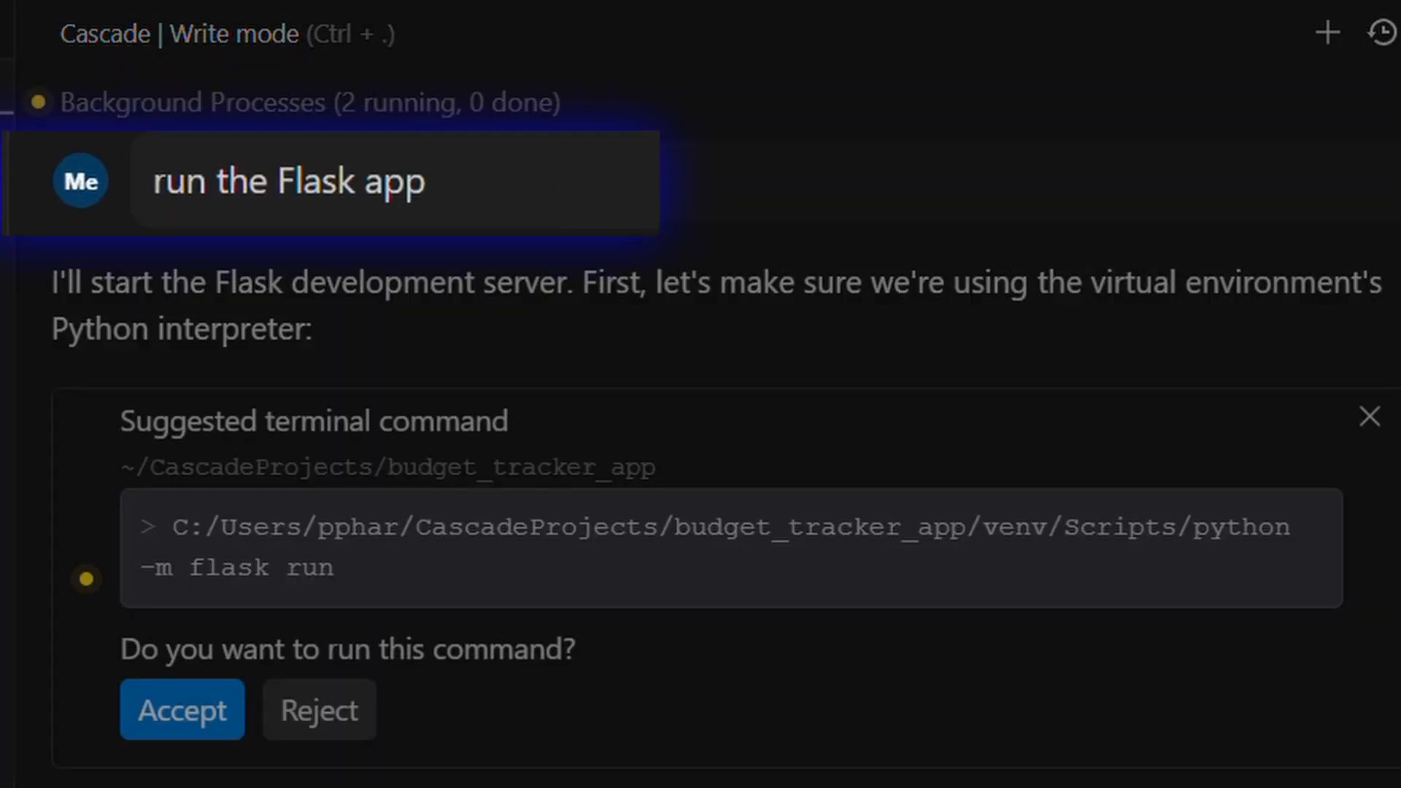
Step: Approve the flask run command and review the server log and Cascade's internal-error fixes
{"action": "left_click", "coordinate": [181, 710]}
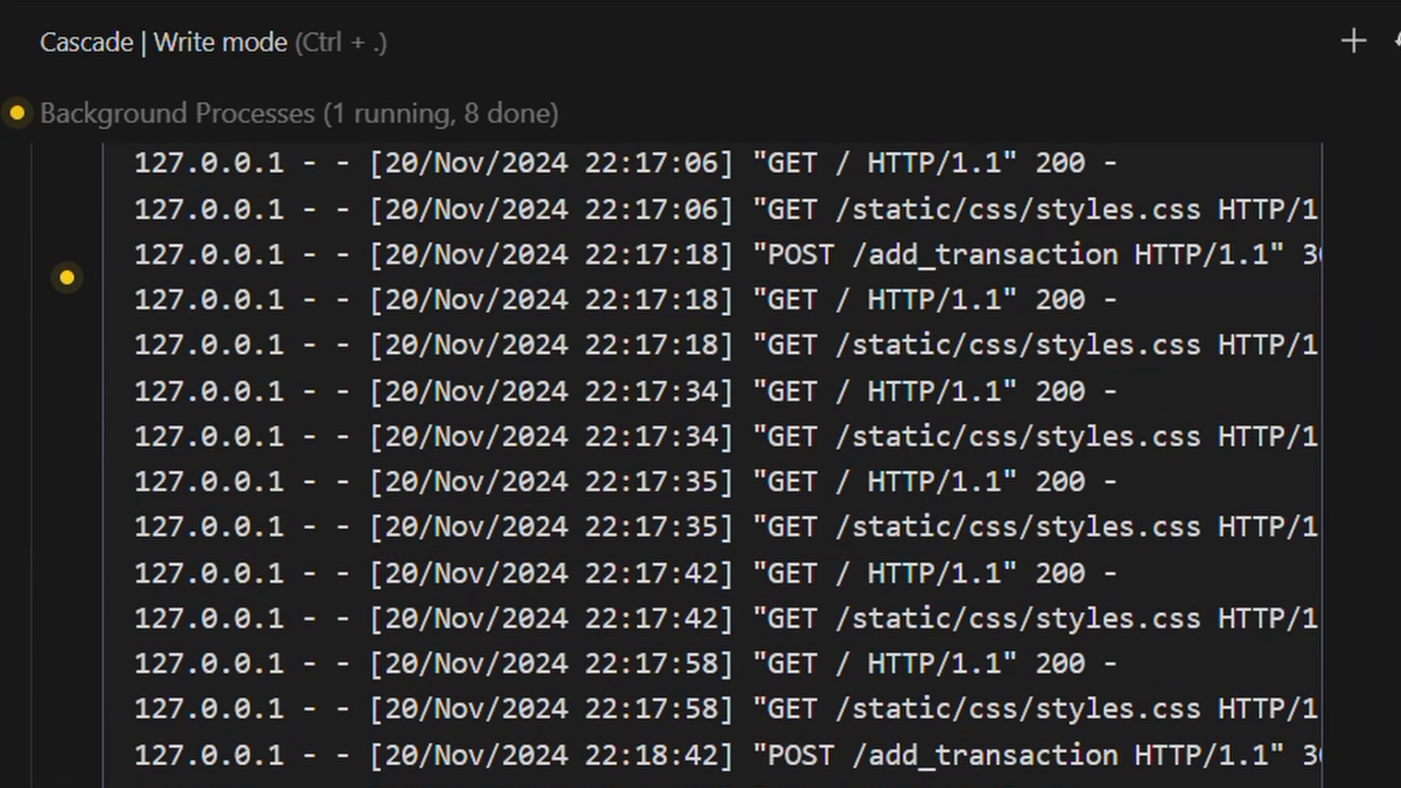
{"action": "scroll", "scroll_direction": "down", "scroll_amount": 3}
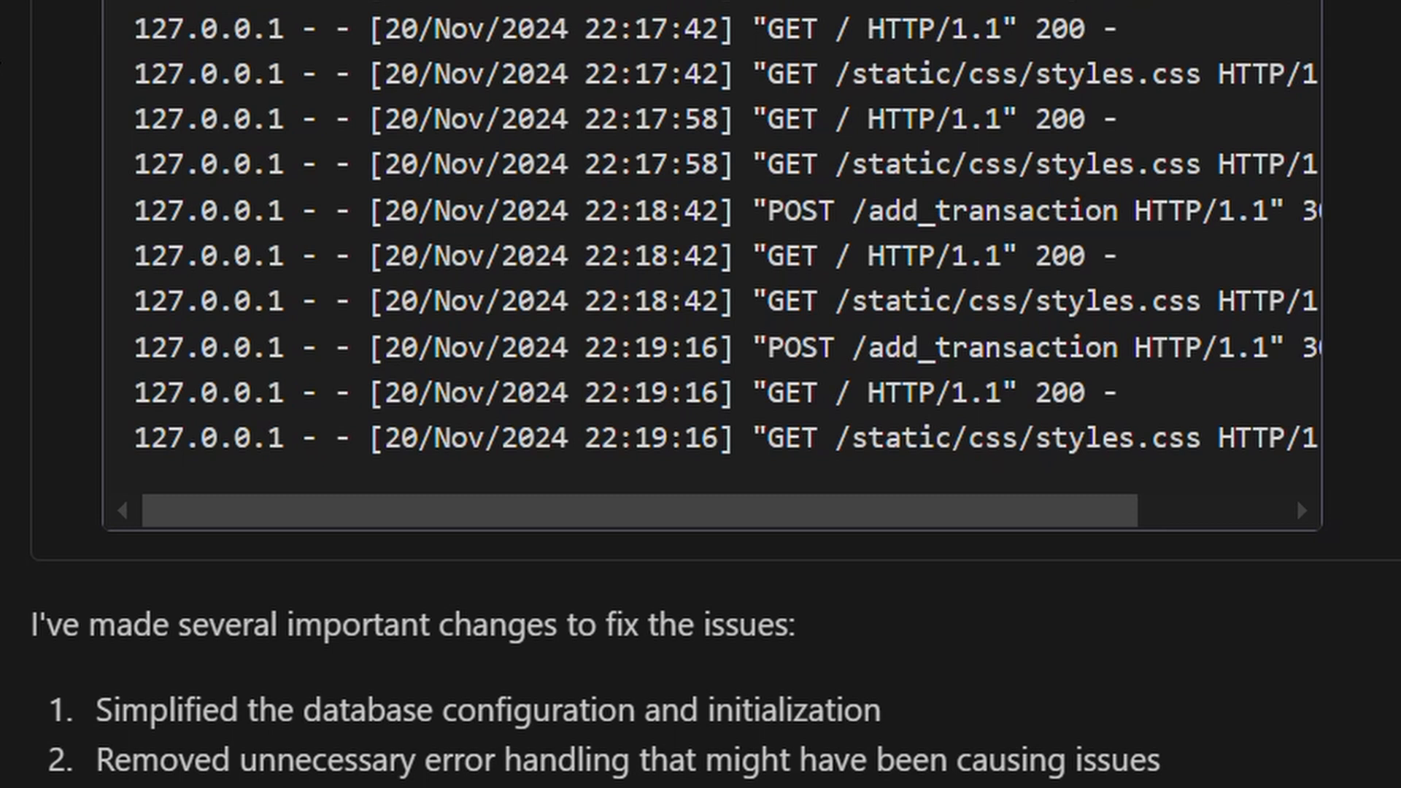
{"action": "scroll", "scroll_direction": "down", "scroll_amount": 3}
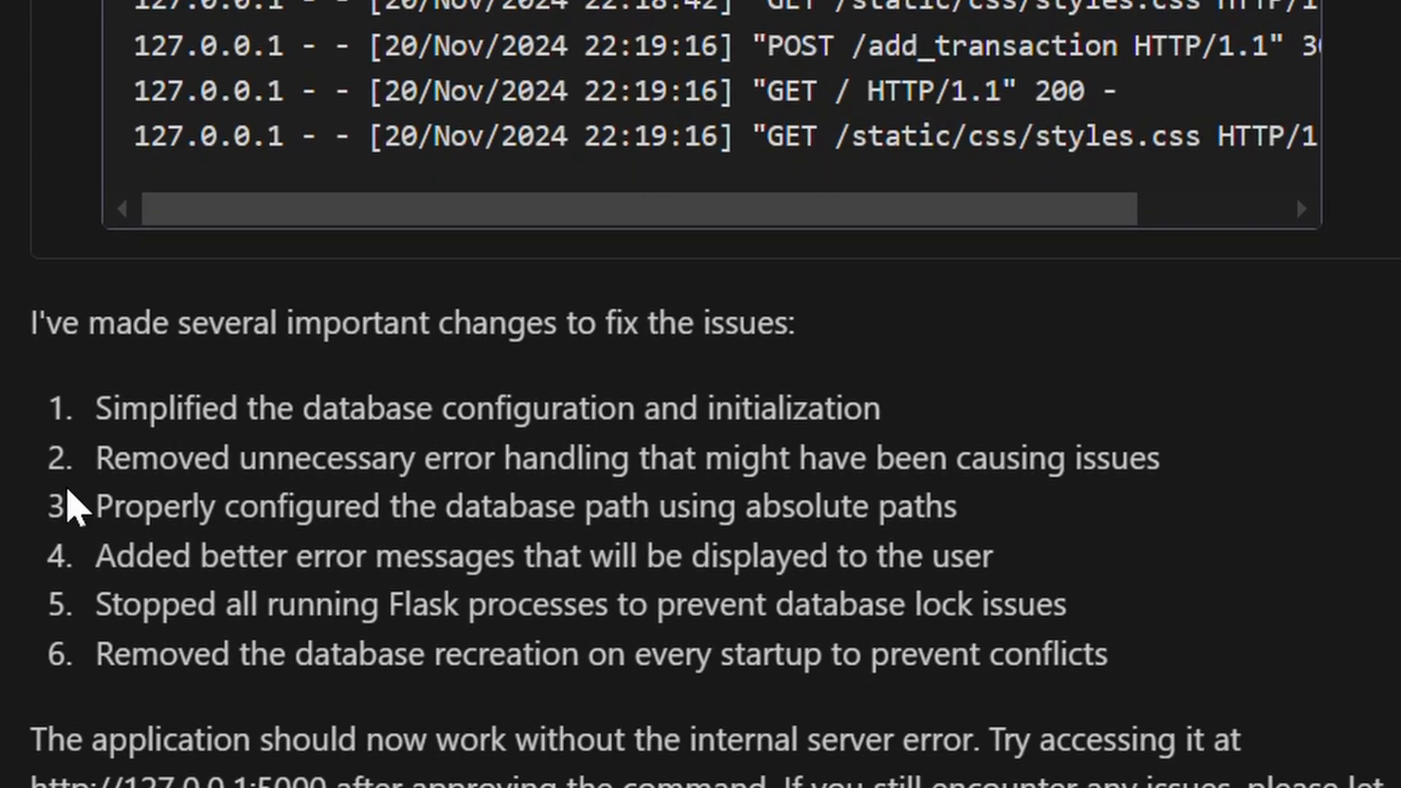
{"action": "scroll", "scroll_direction": "down", "scroll_amount": 3}
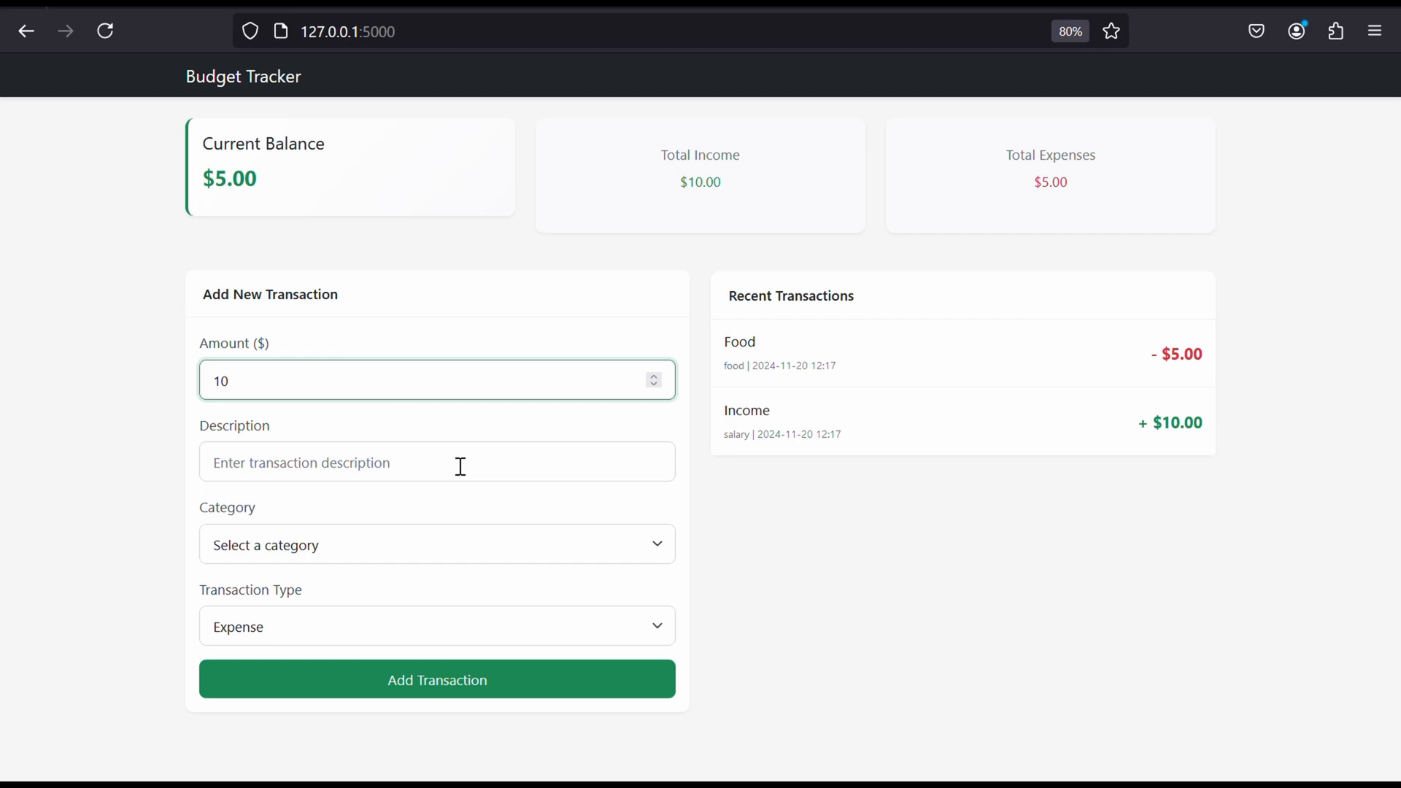
Step: Record the $10 salary income transaction, raising the balance to $15.00, and start the next entry
{"action": "left_click", "coordinate": [437, 626]}
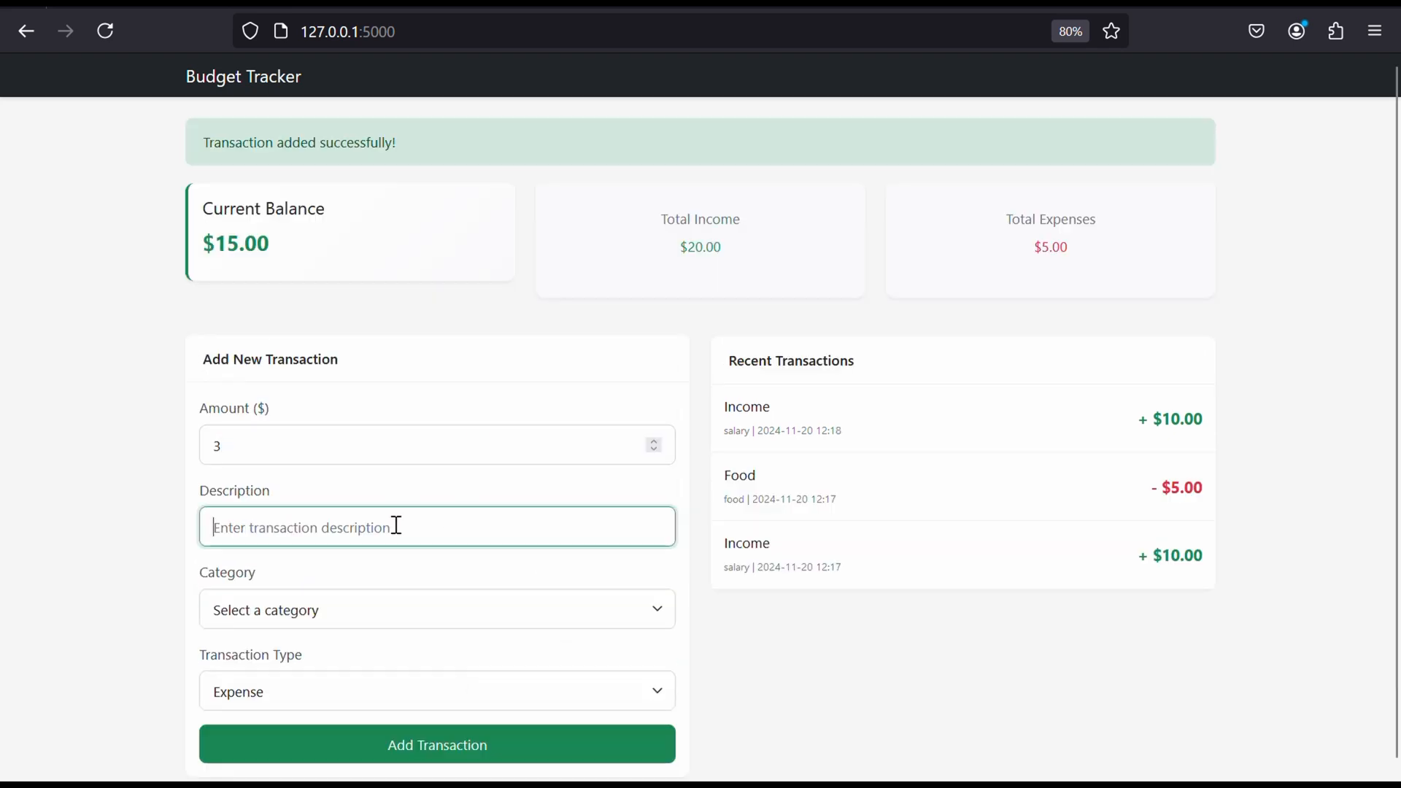
{"action": "left_click", "coordinate": [436, 745]}
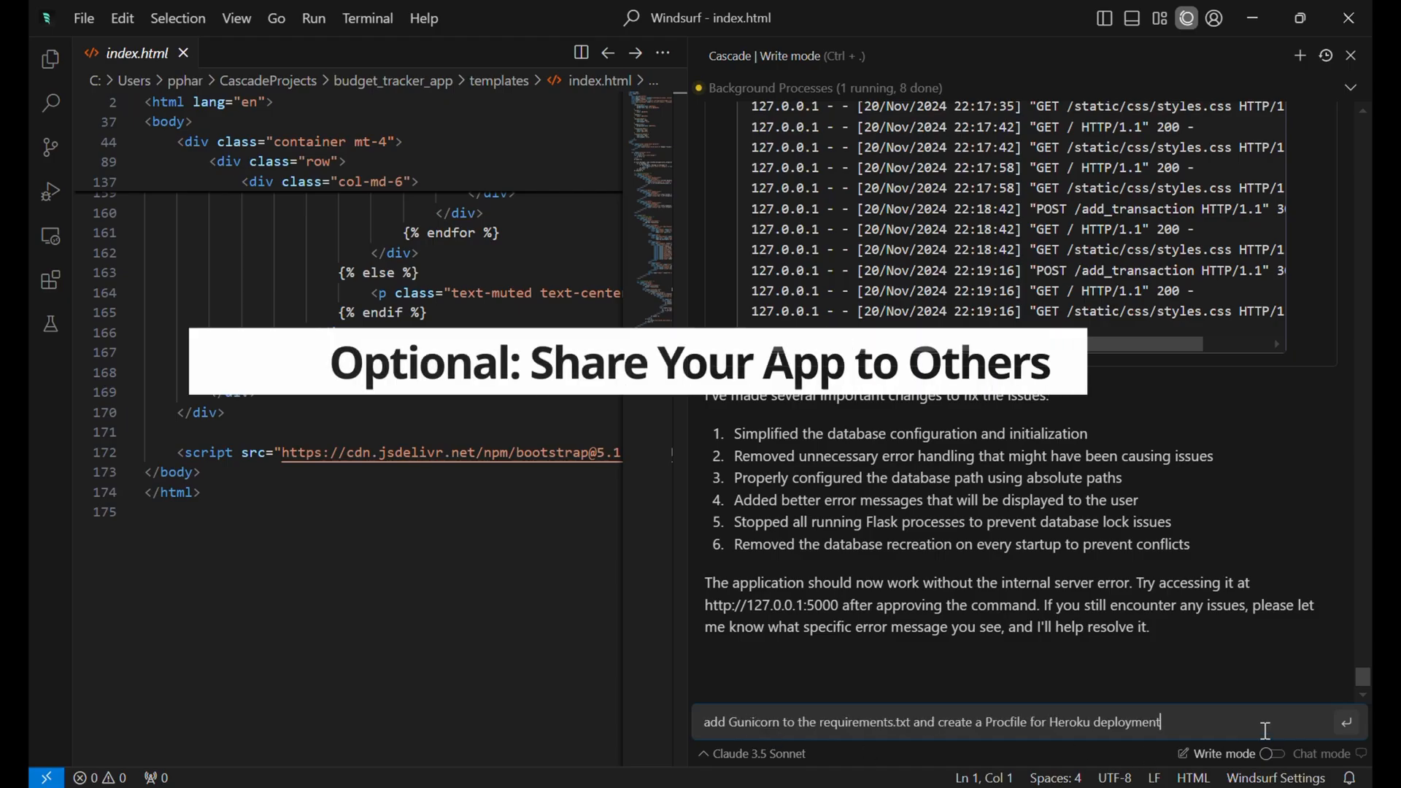
Step: Send the request to add Gunicorn and a Procfile, then review the Heroku deploy commands
{"action": "left_click", "coordinate": [1344, 722]}
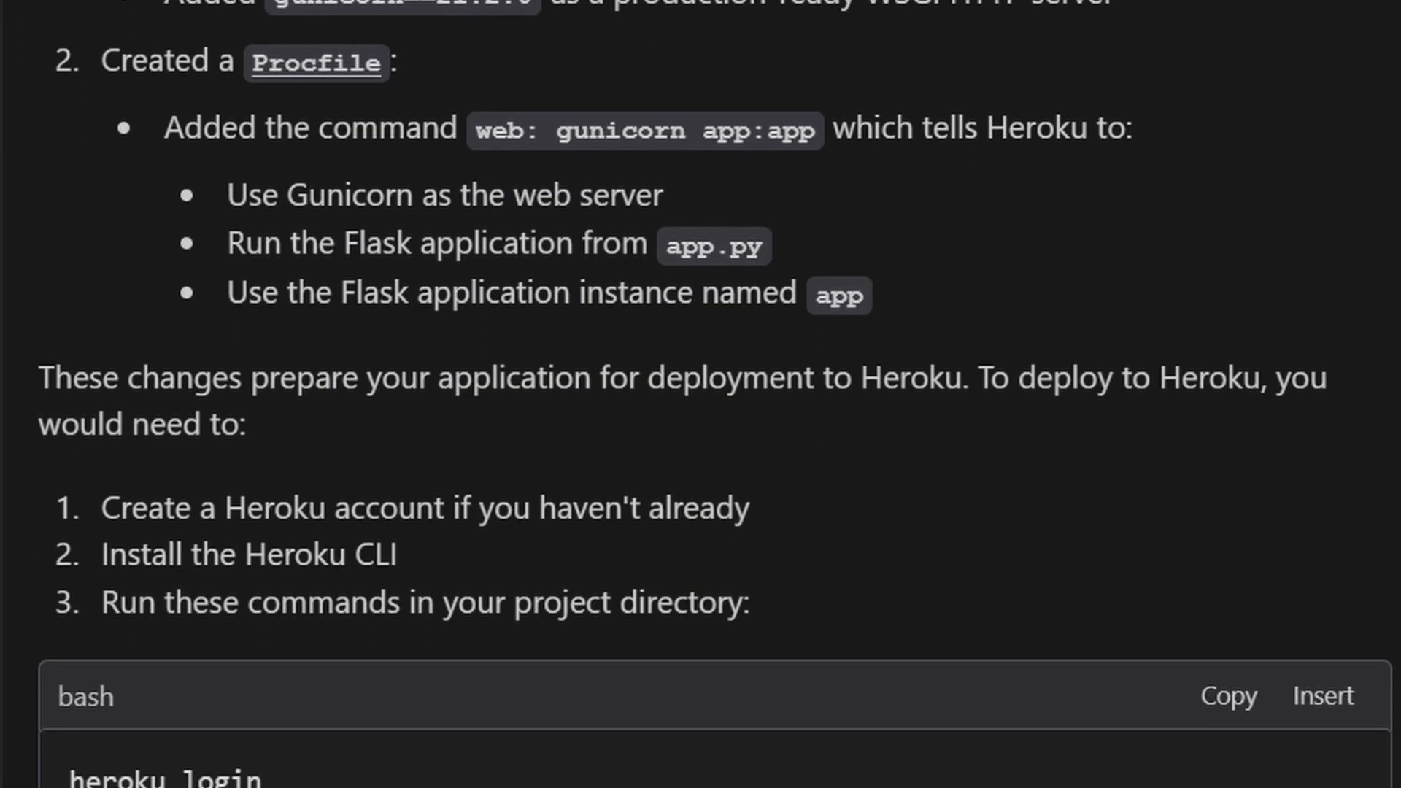
{"action": "scroll", "scroll_direction": "down", "scroll_amount": 3}
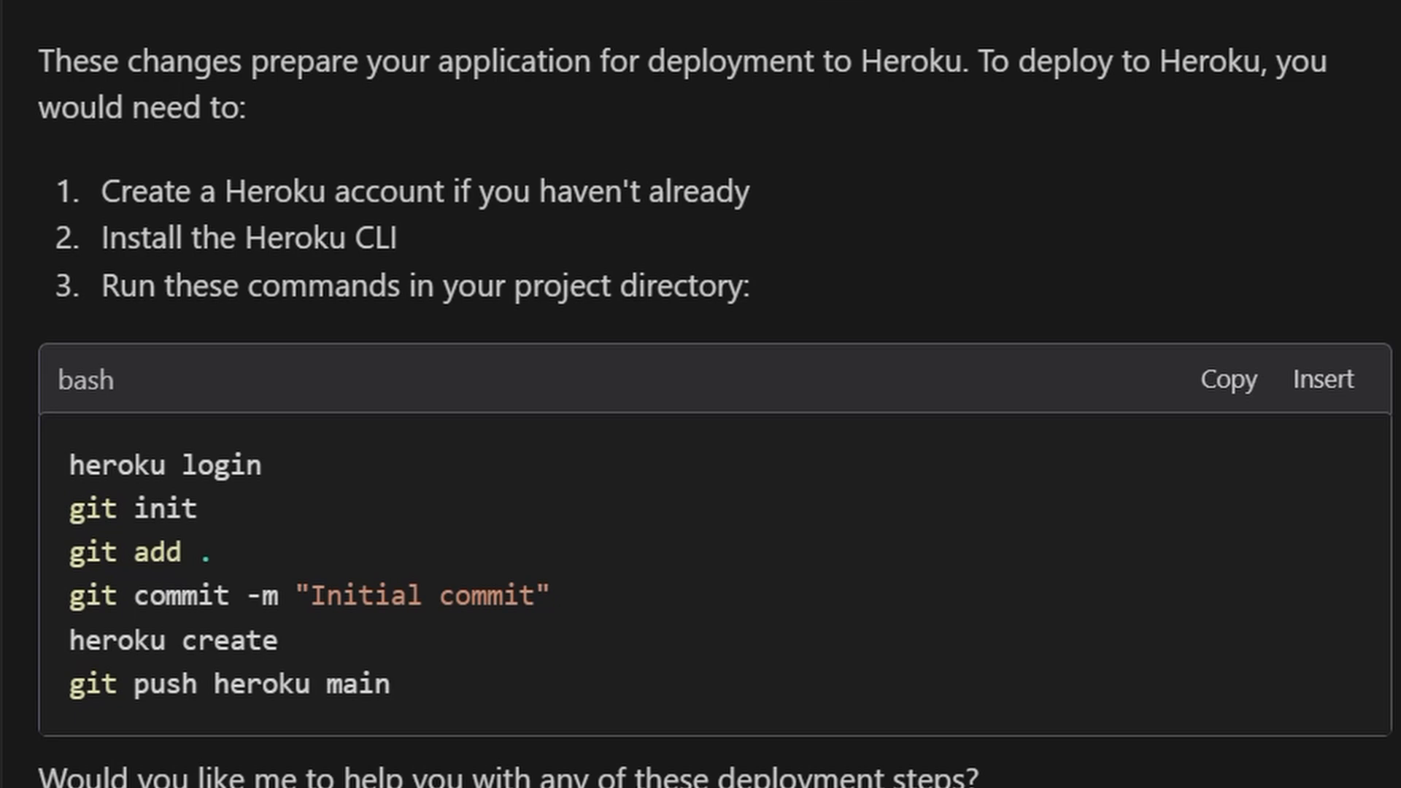